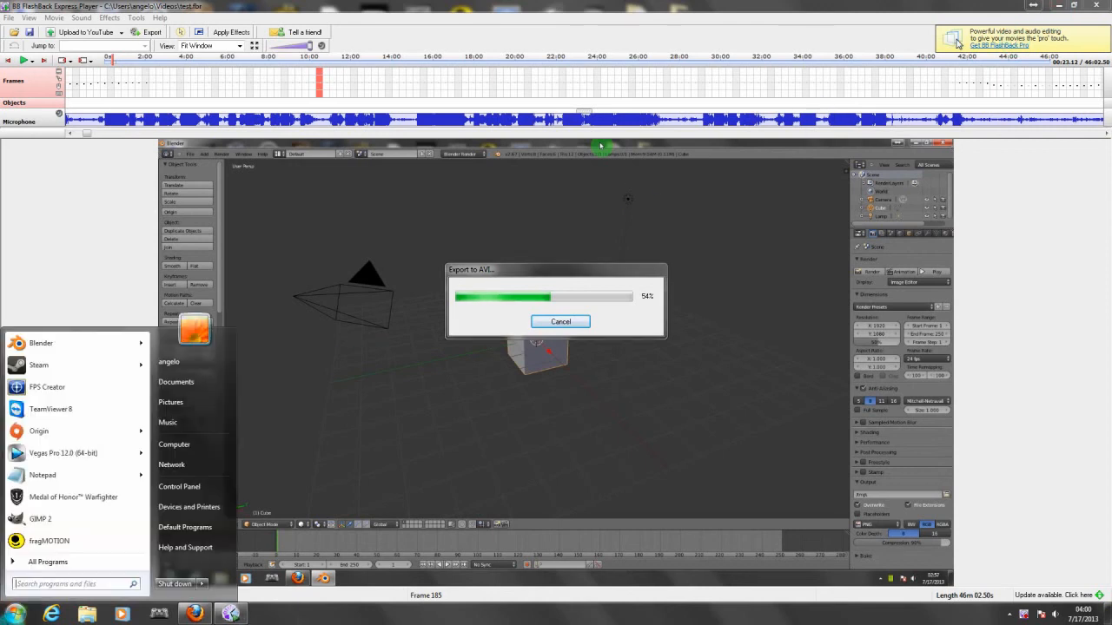
mouse_move(48, 365)
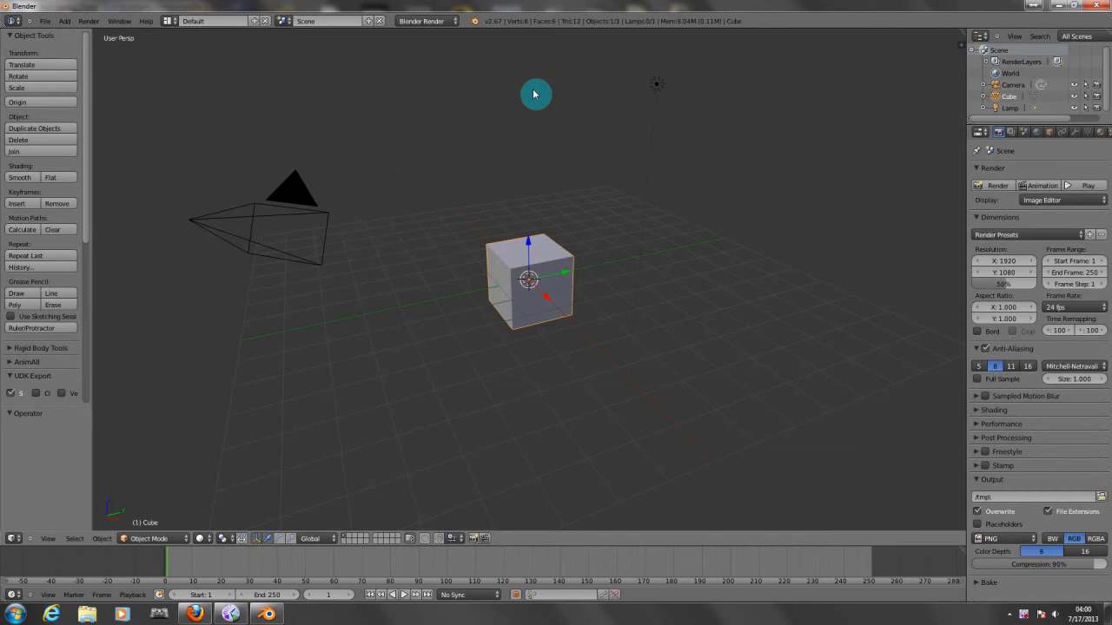
mouse_move(466, 240)
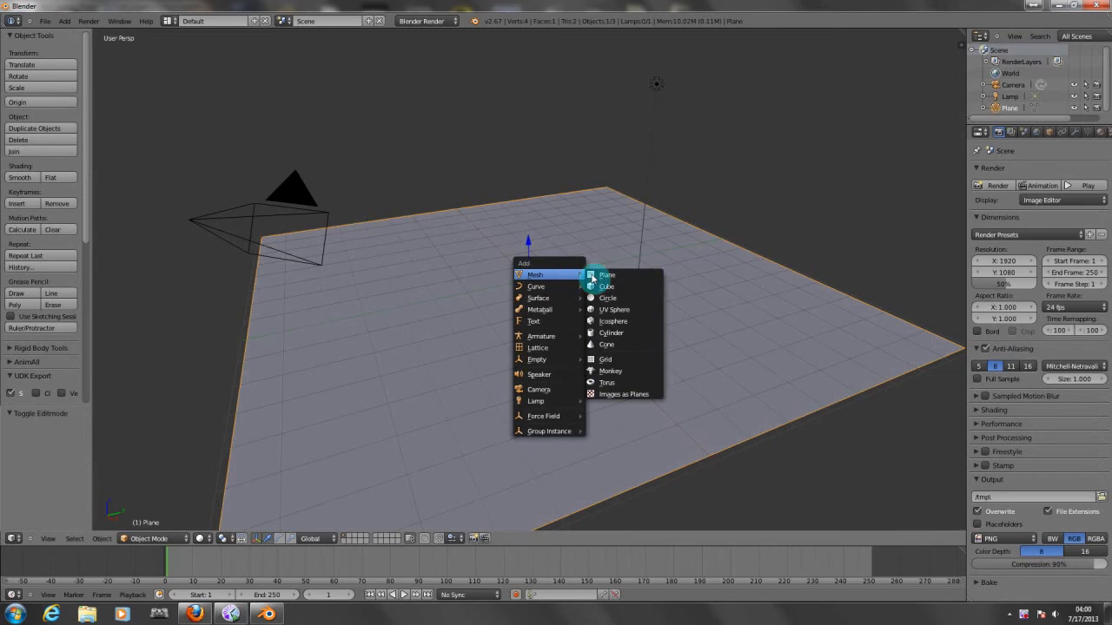
Select the cube and set its Object display draw type to Wire.
left_click(607, 287)
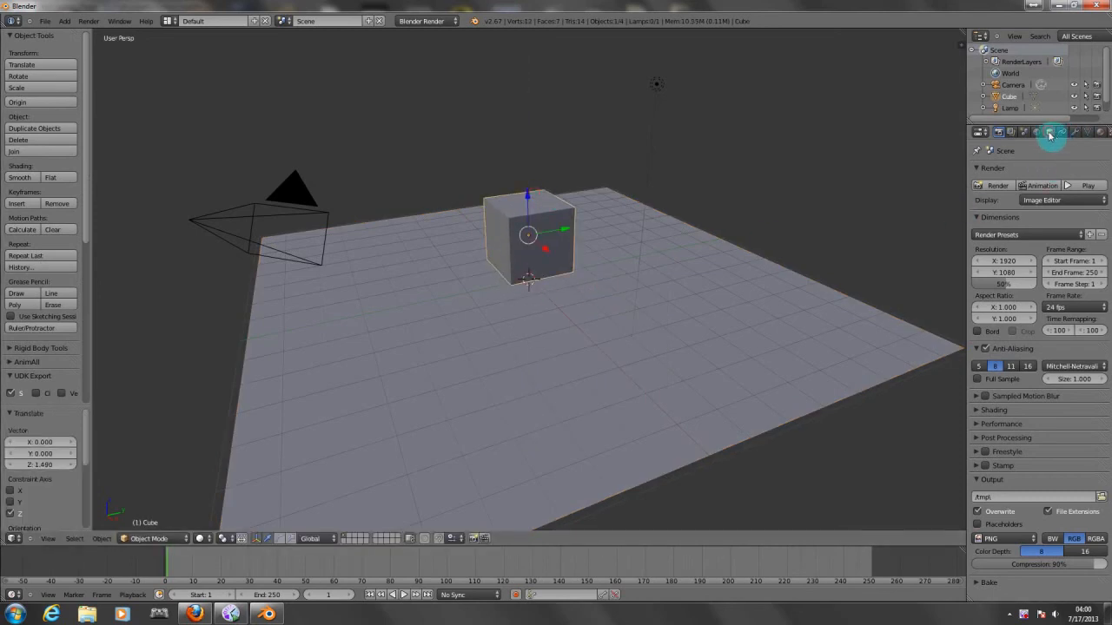
left_click(1050, 132)
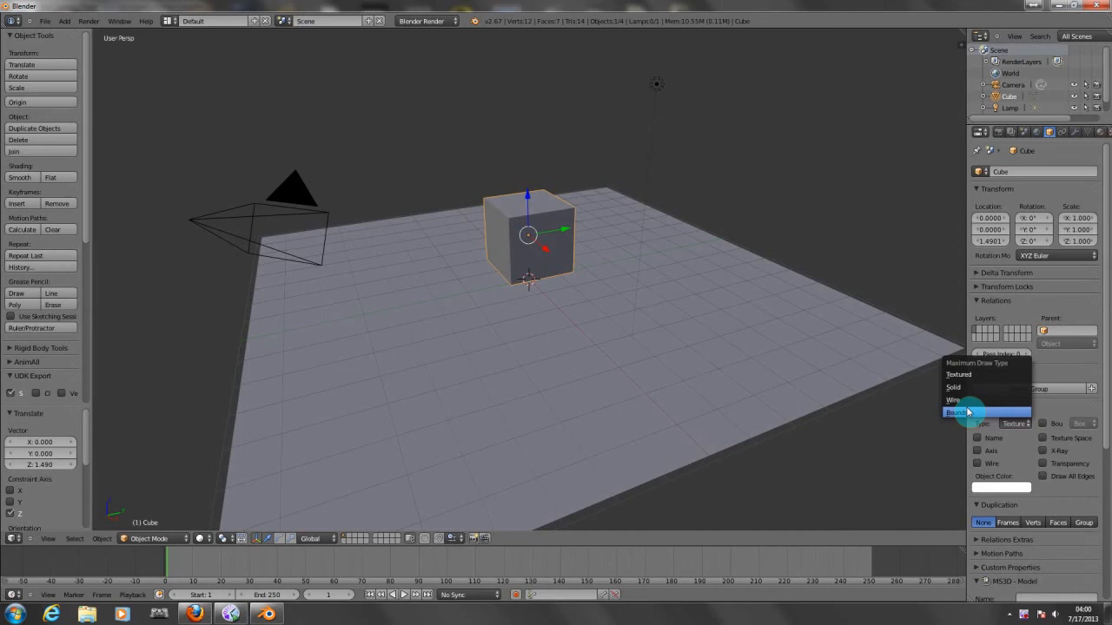
left_click(953, 400)
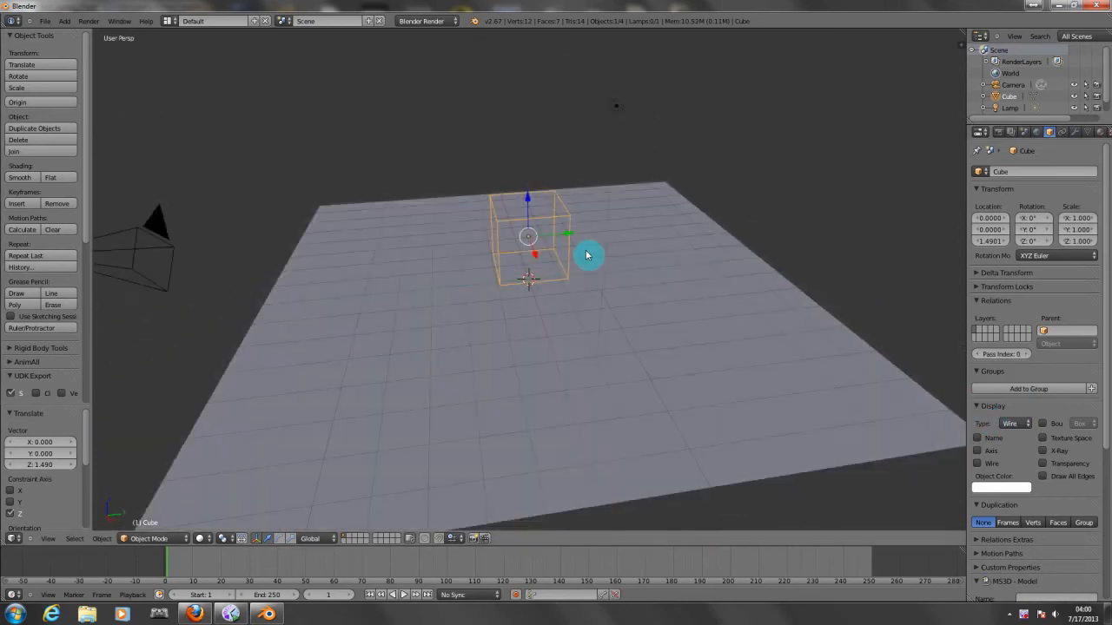
mouse_move(618, 209)
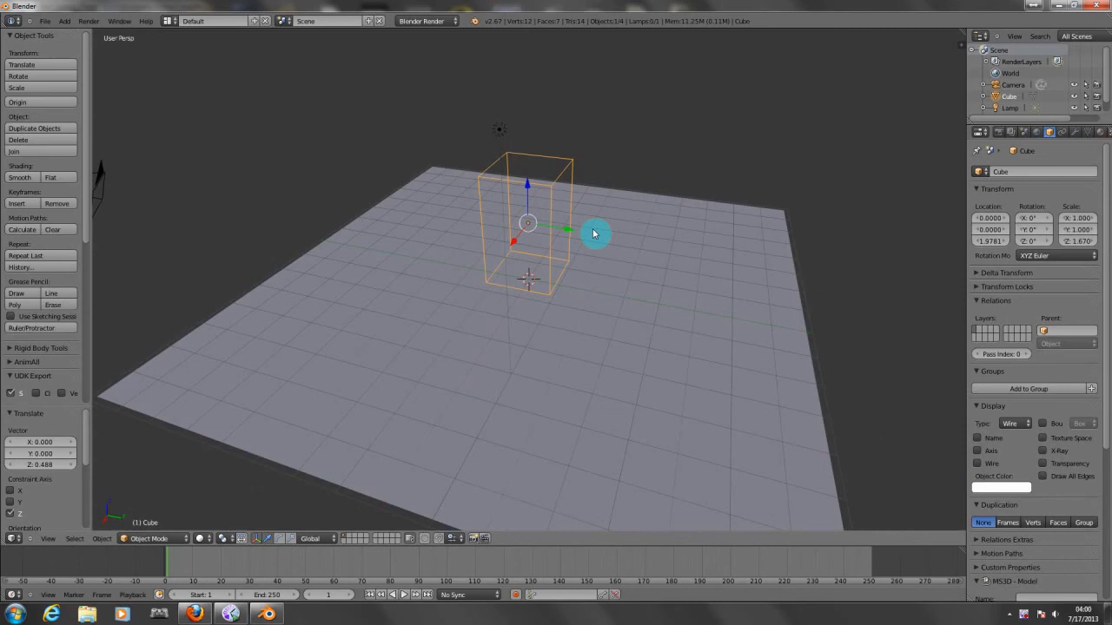
Add a second camera with Shift+A and move it toward the back of the character box in side view.
key("shift+a")
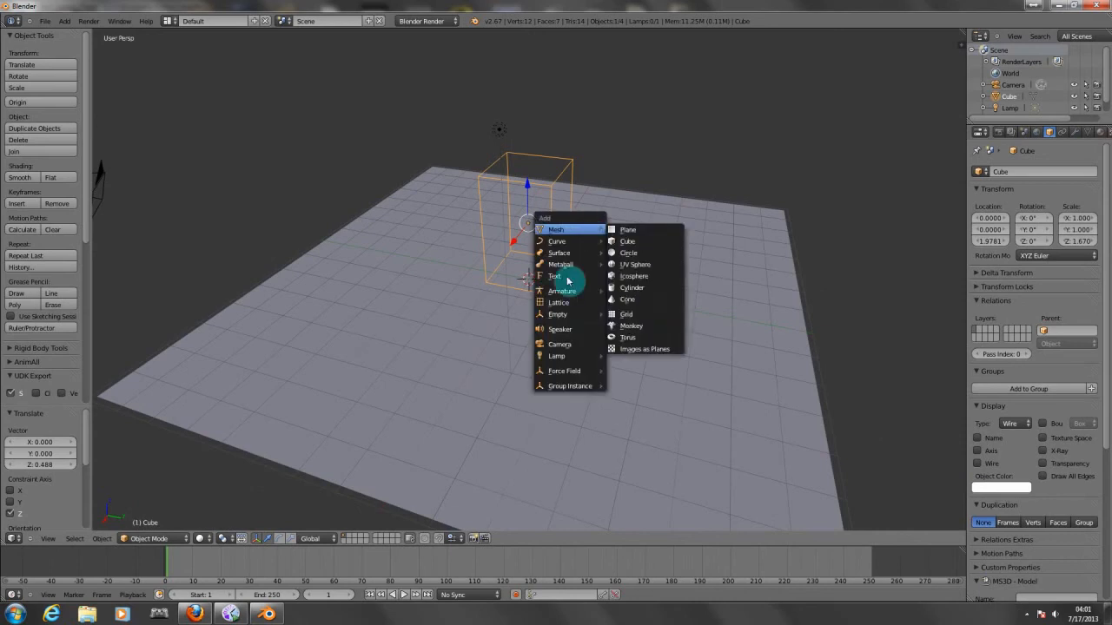
left_click(559, 344)
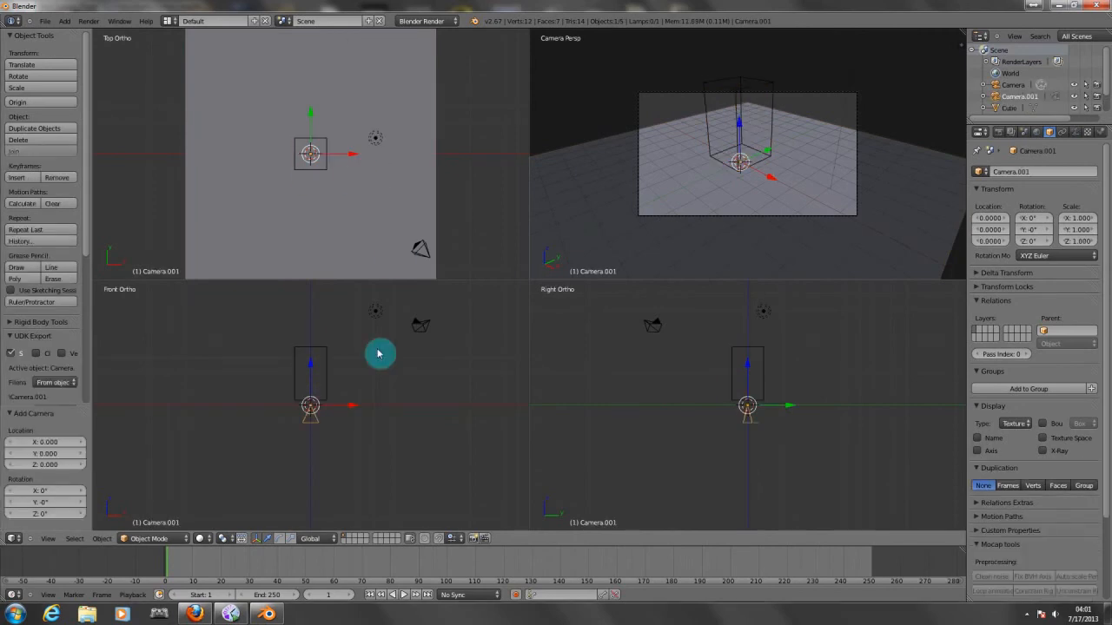
mouse_move(608, 325)
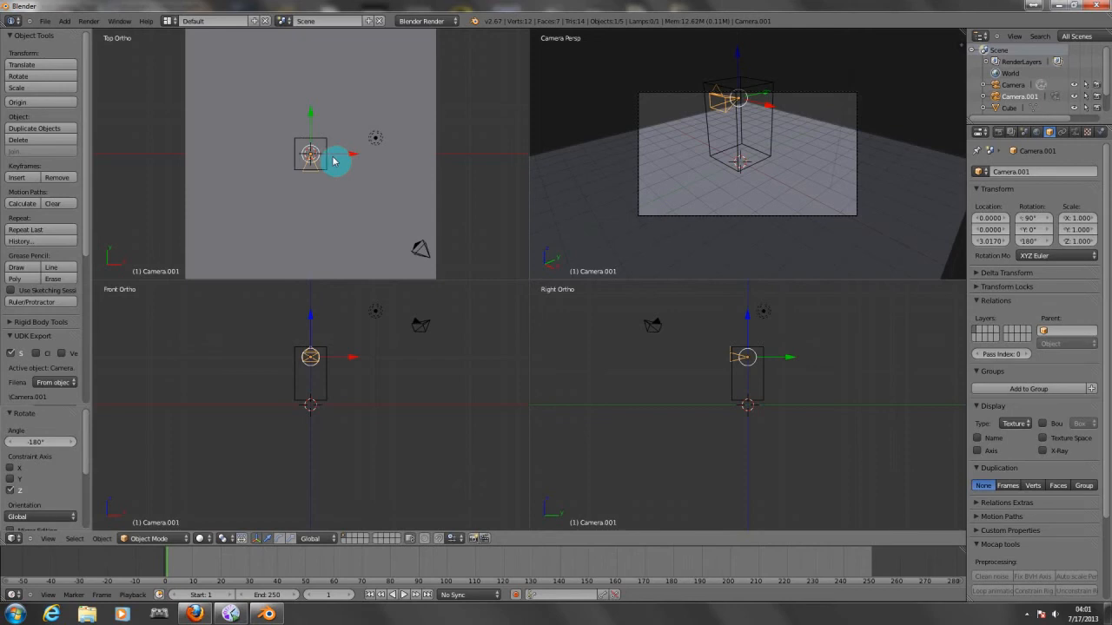
mouse_move(785, 366)
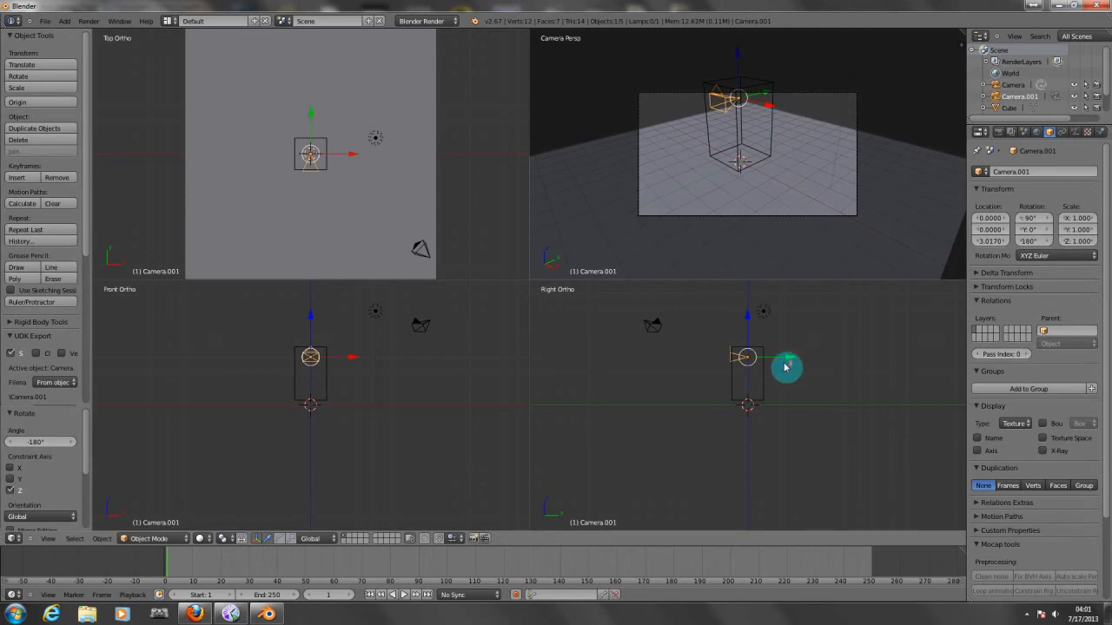
left_click_drag(785, 365, 764, 363)
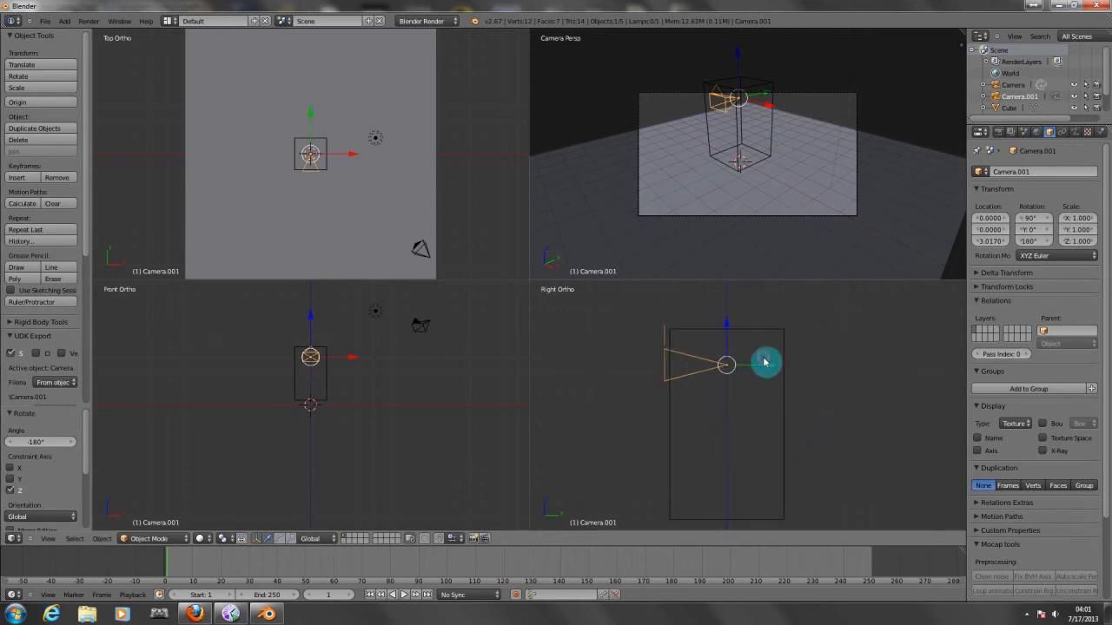
left_click_drag(765, 363, 704, 372)
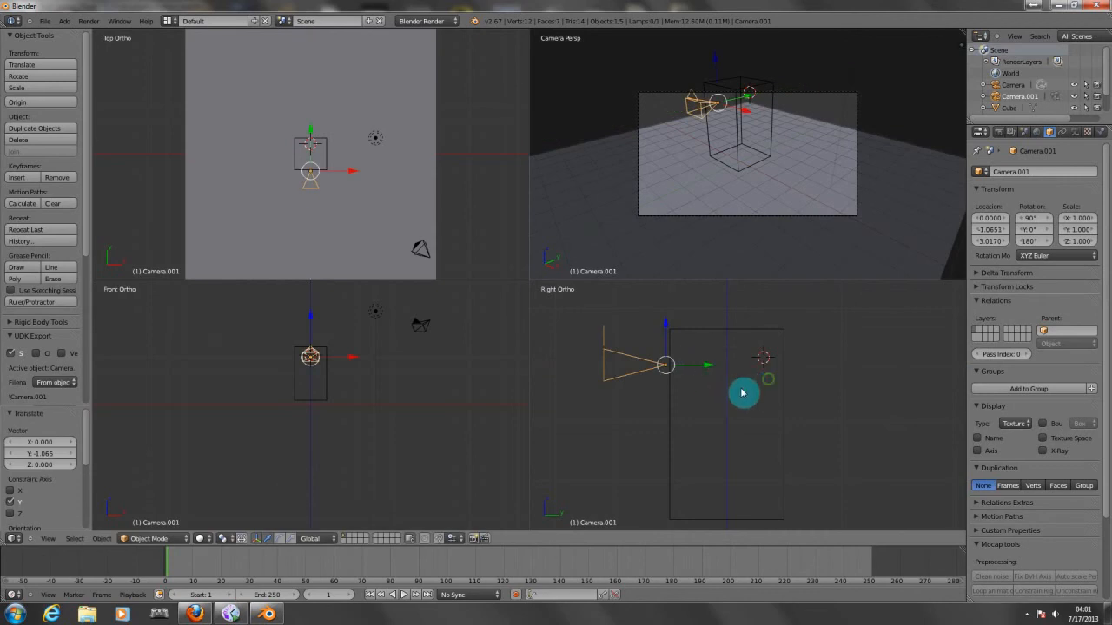
mouse_move(761, 356)
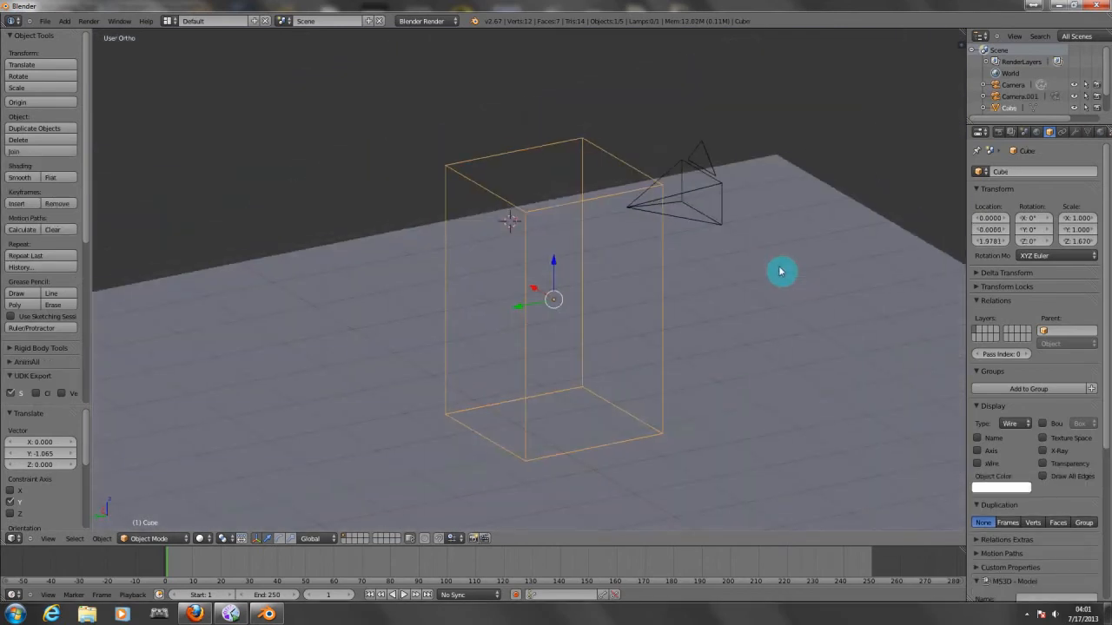
mouse_move(1015, 183)
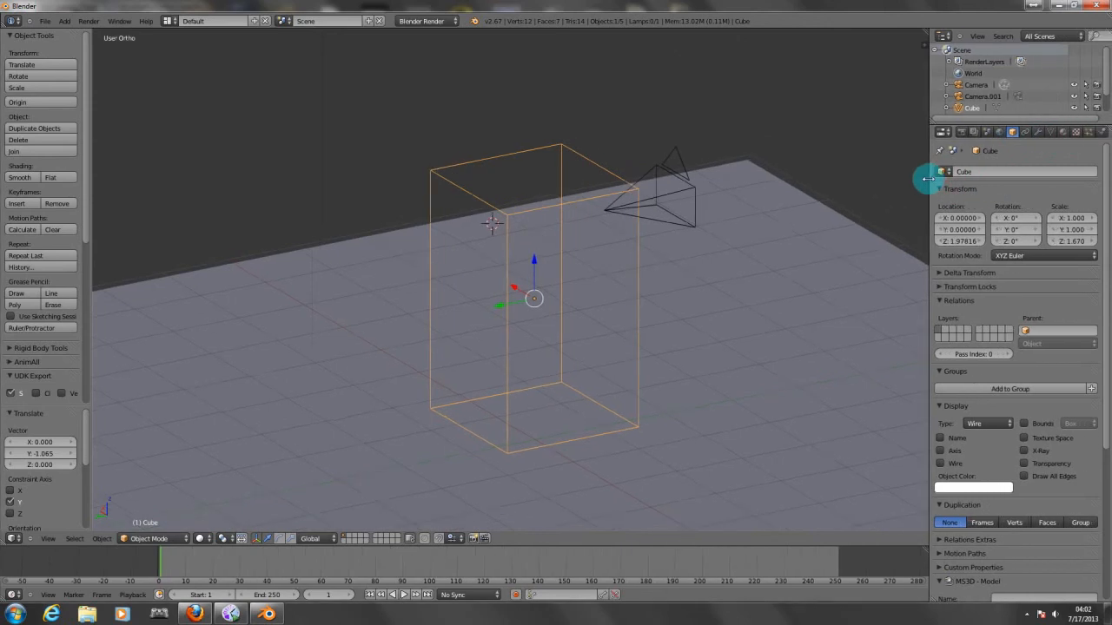
Switch the render engine to Blender Game and set the cube's Physics Type to Character.
left_click(1098, 132)
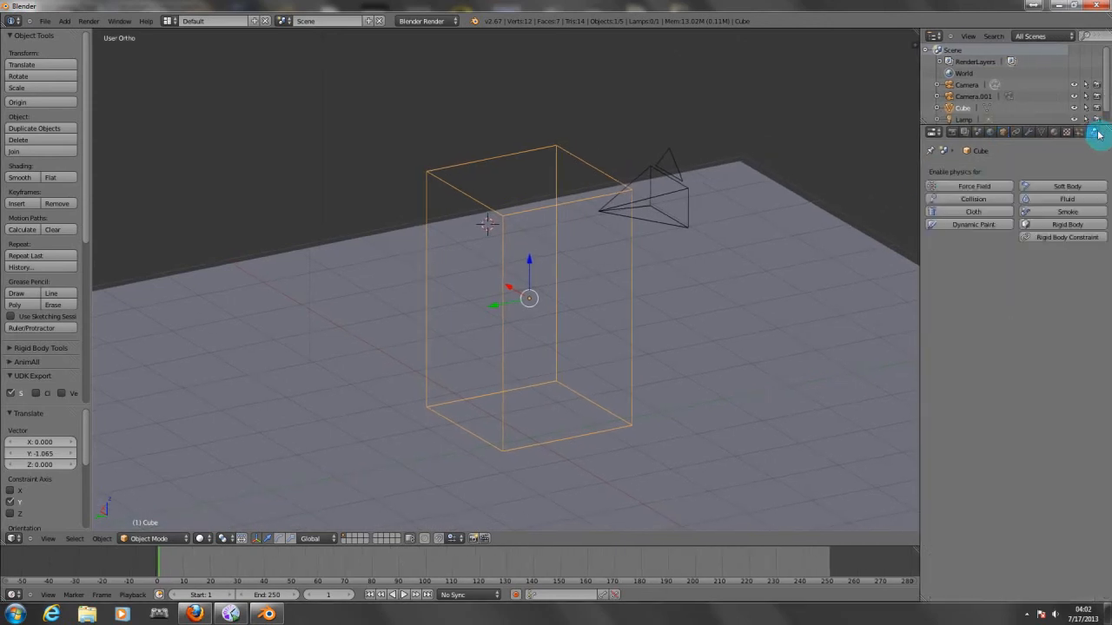
left_click(425, 21)
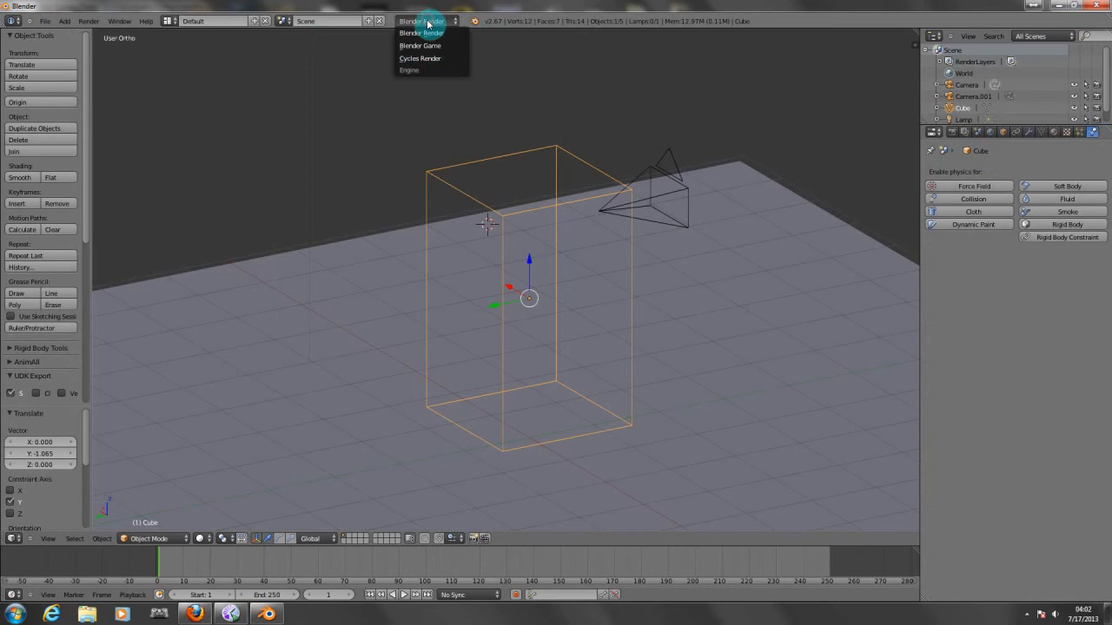
left_click(420, 45)
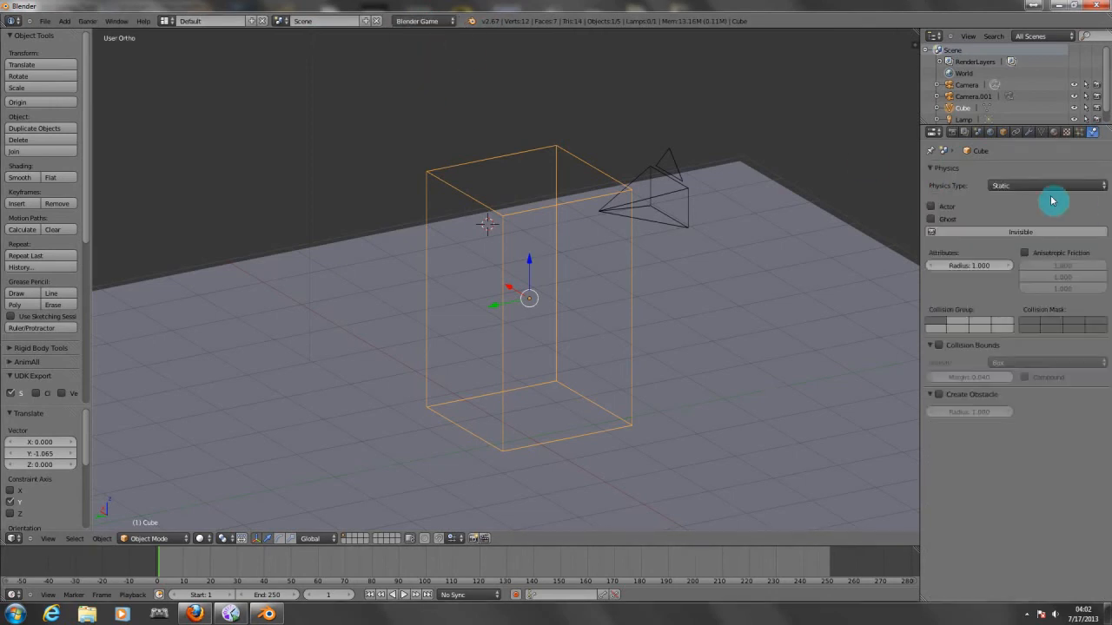
left_click(1043, 184)
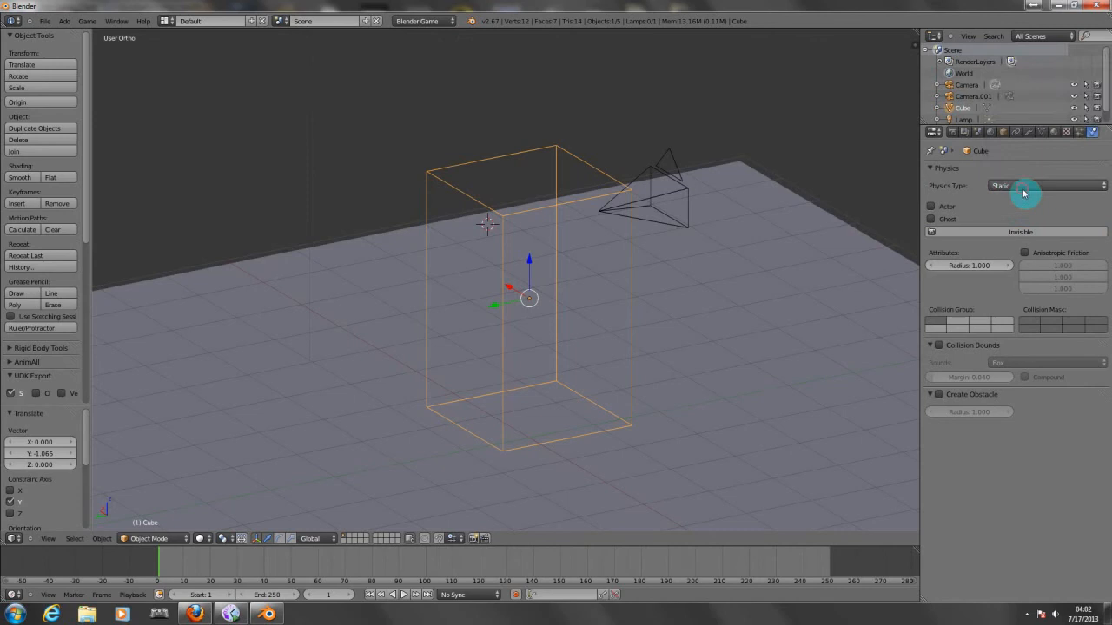
left_click(1046, 184)
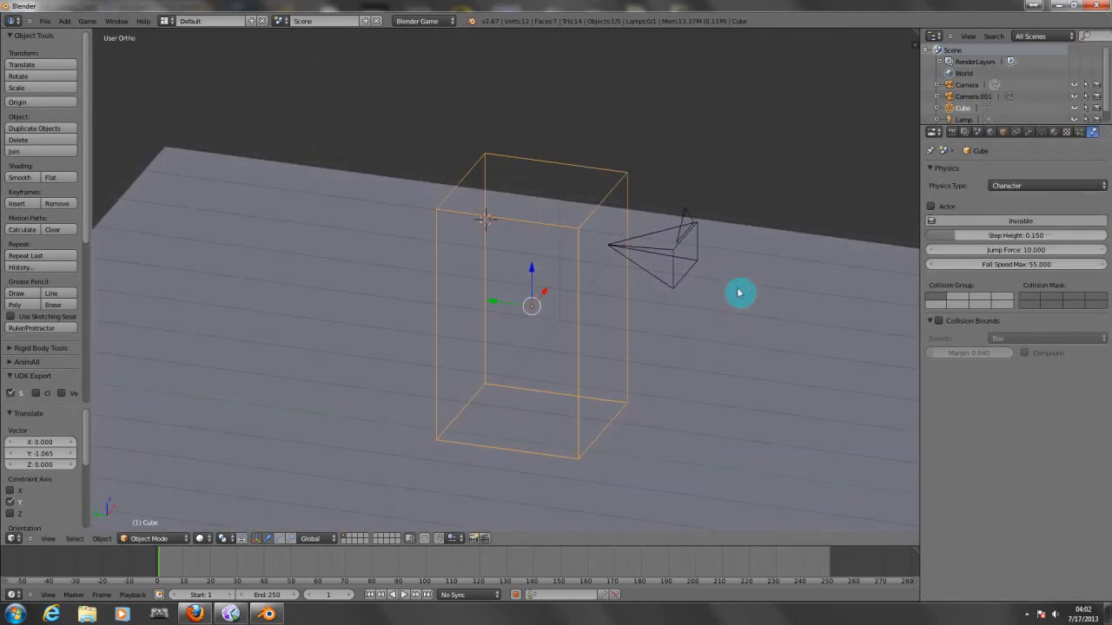
mouse_move(506, 338)
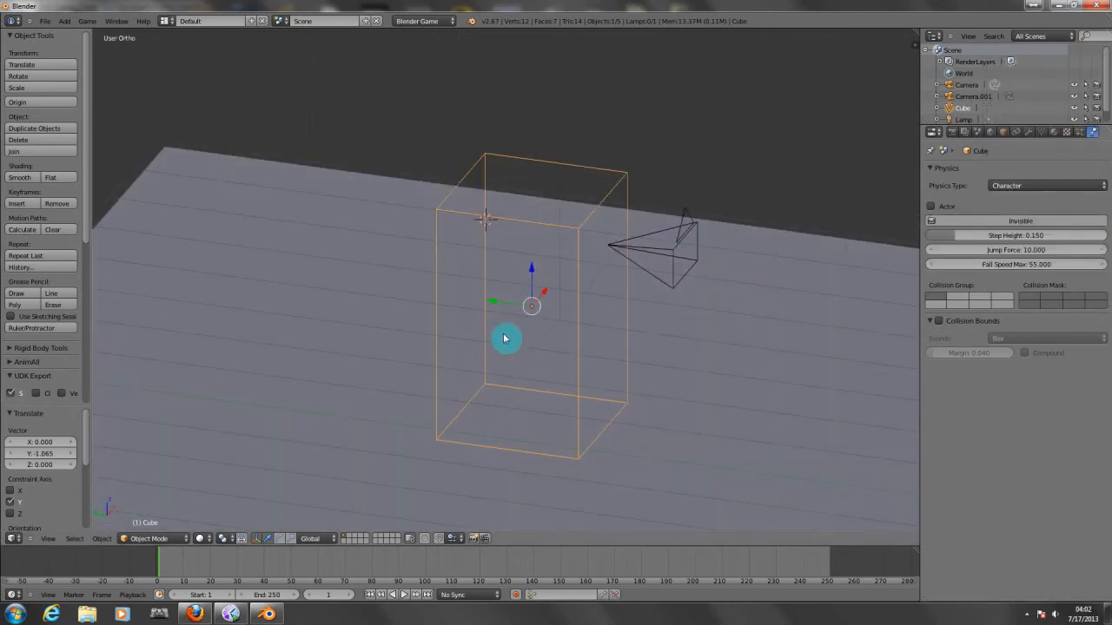
mouse_move(530, 333)
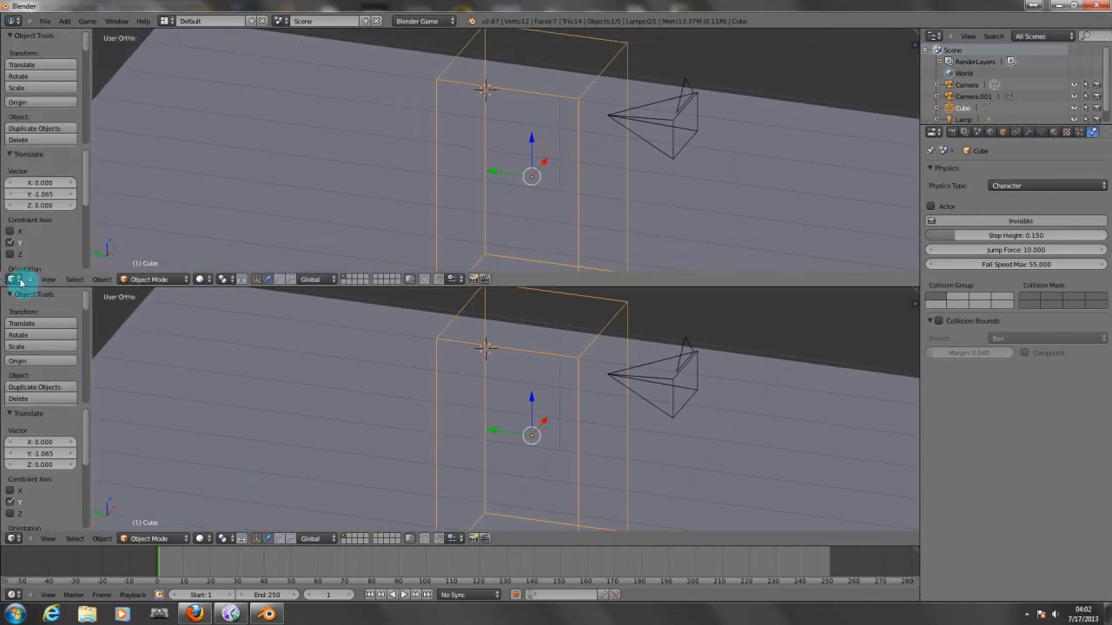
Turn the upper area into the Logic Editor and add a first Keyboard sensor to the cube.
left_click(14, 278)
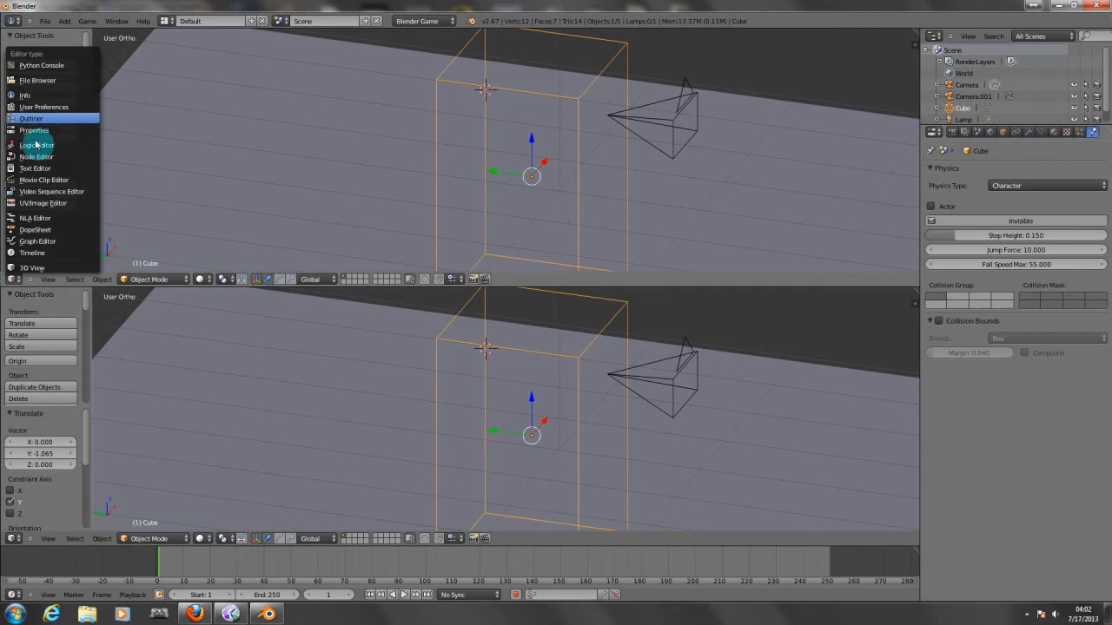
left_click(35, 144)
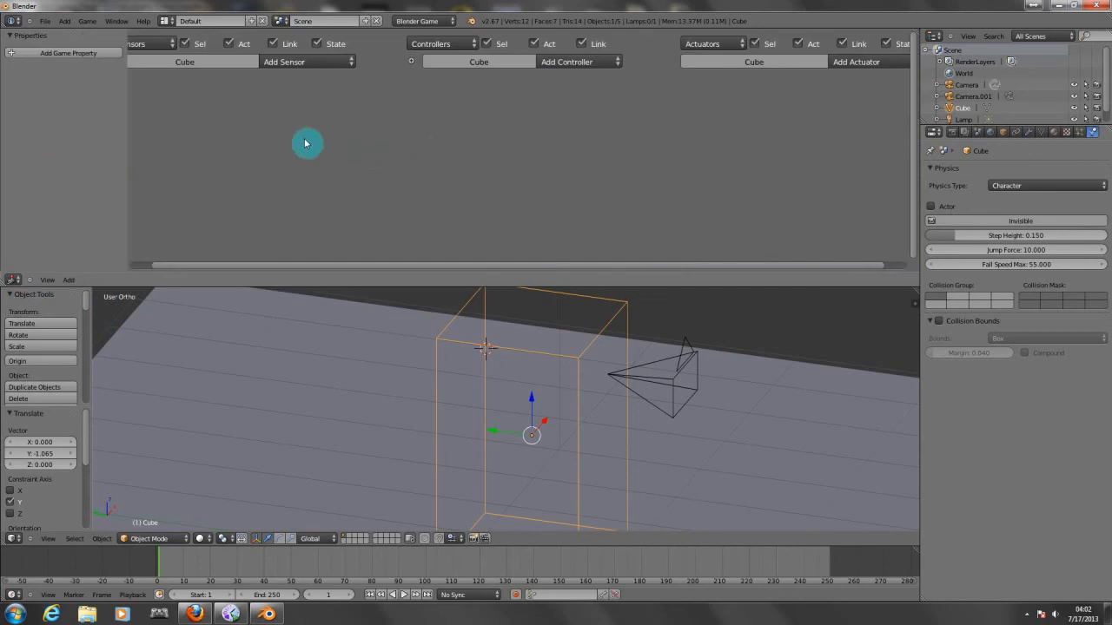
mouse_move(528, 344)
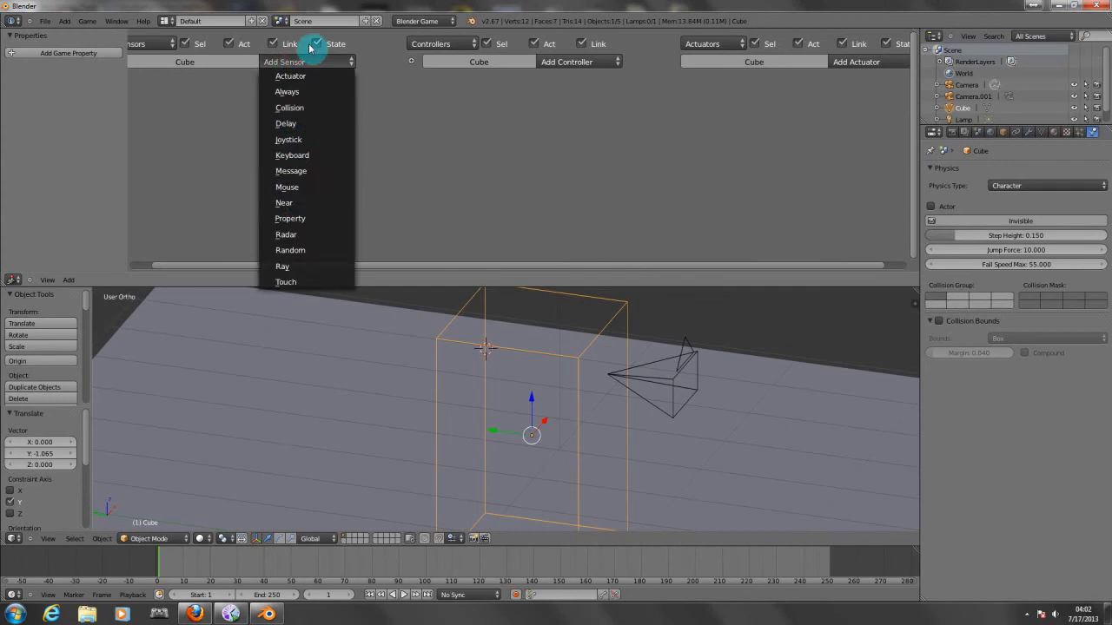
mouse_move(303, 155)
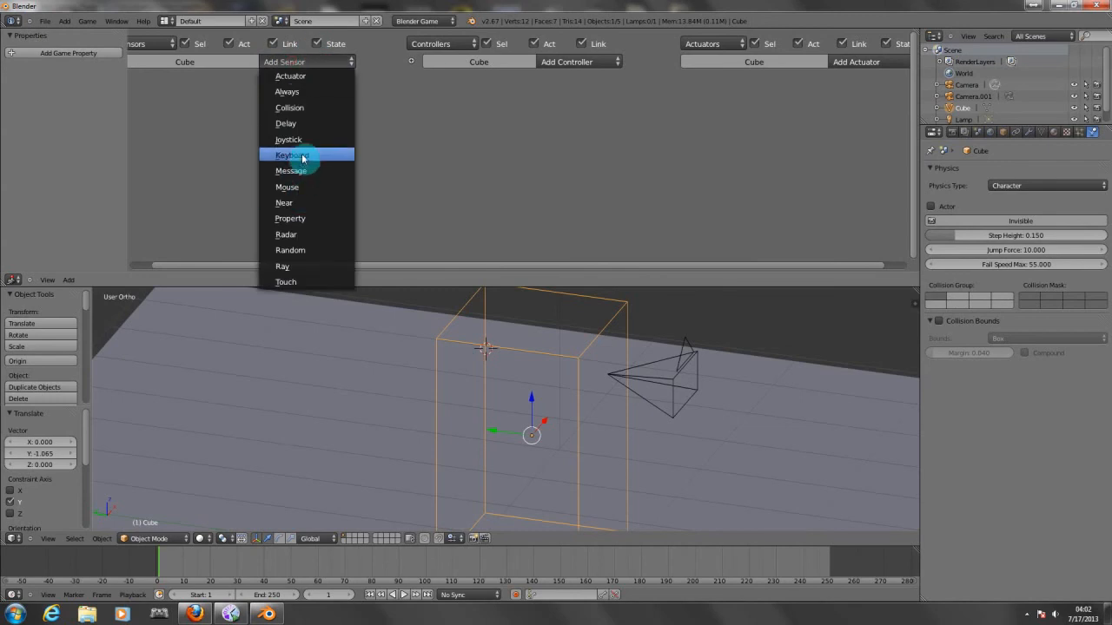
left_click(292, 154)
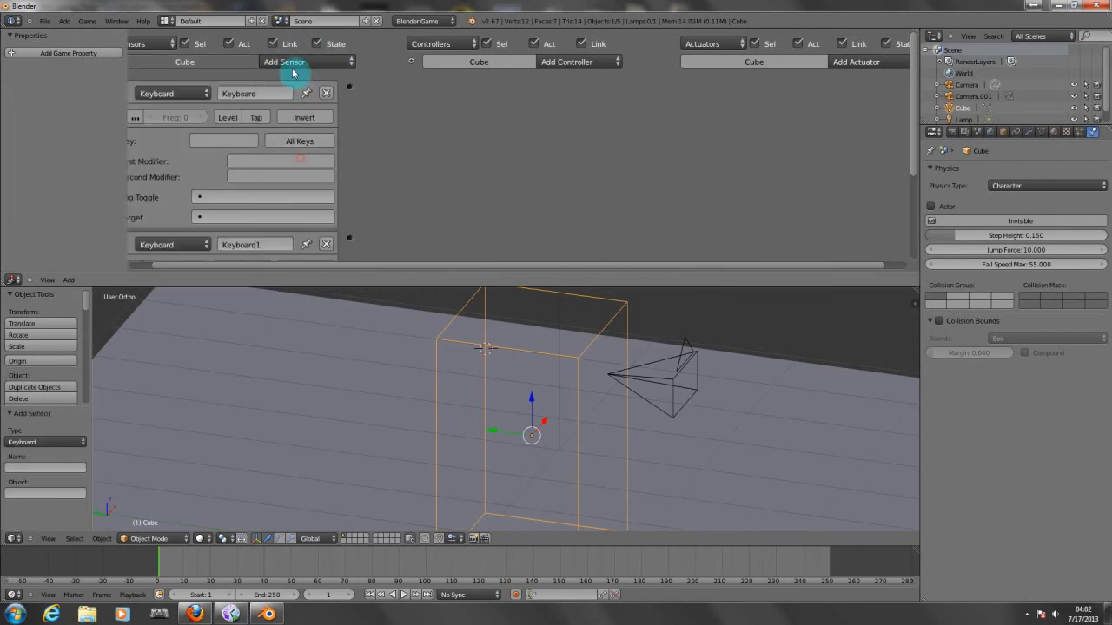
left_click(285, 62)
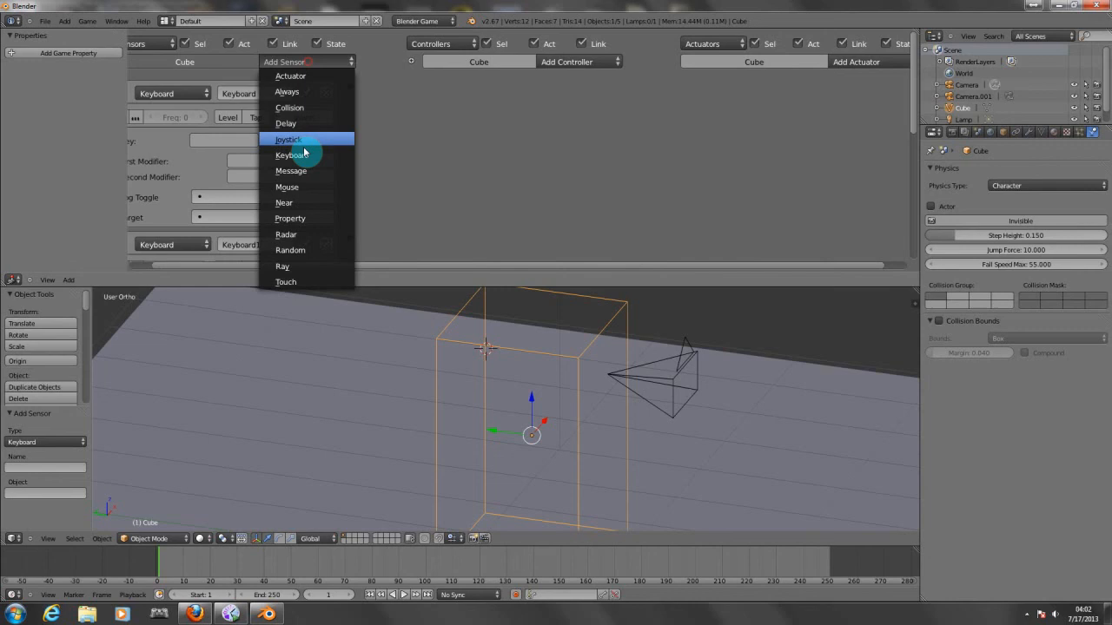
mouse_move(319, 155)
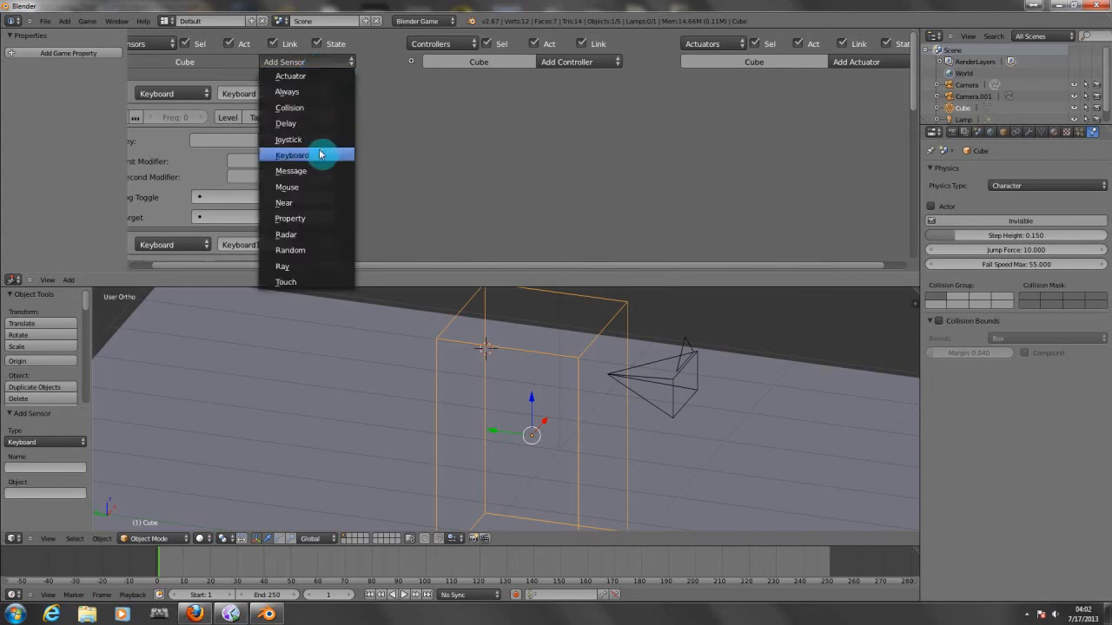
Add another Keyboard sensor and assign a key to the newest sensor.
left_click(292, 154)
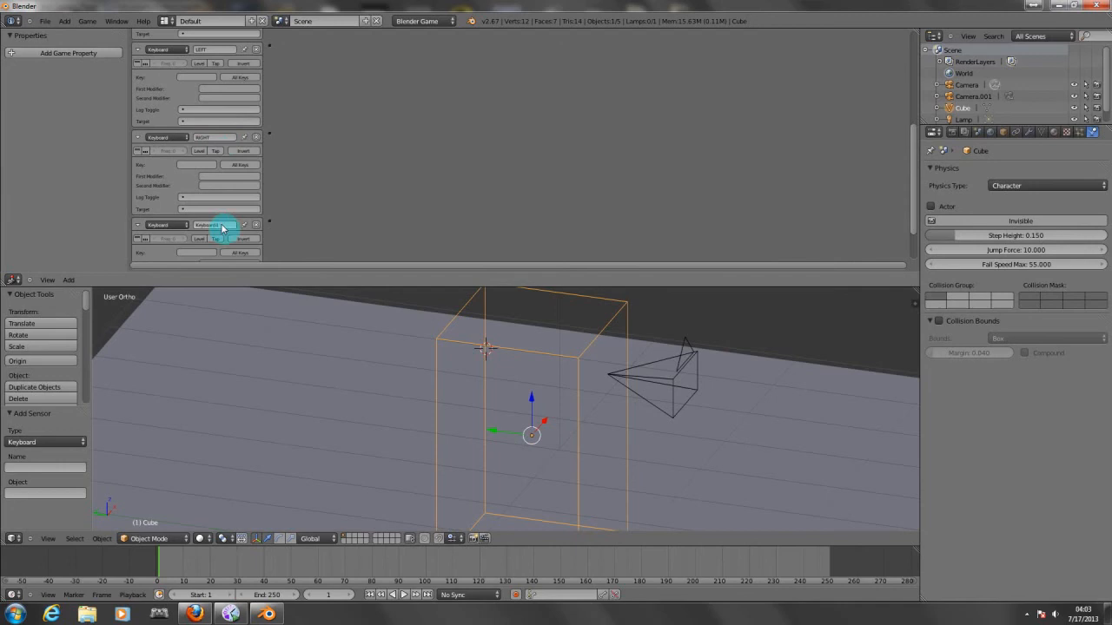
left_click(212, 224)
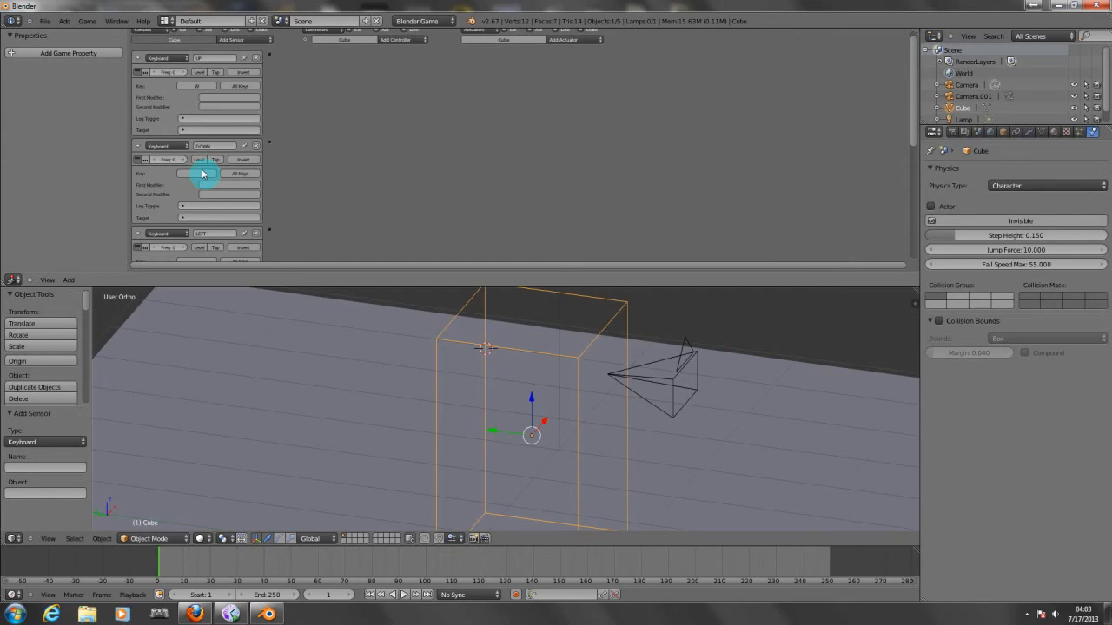
scroll("up", 3)
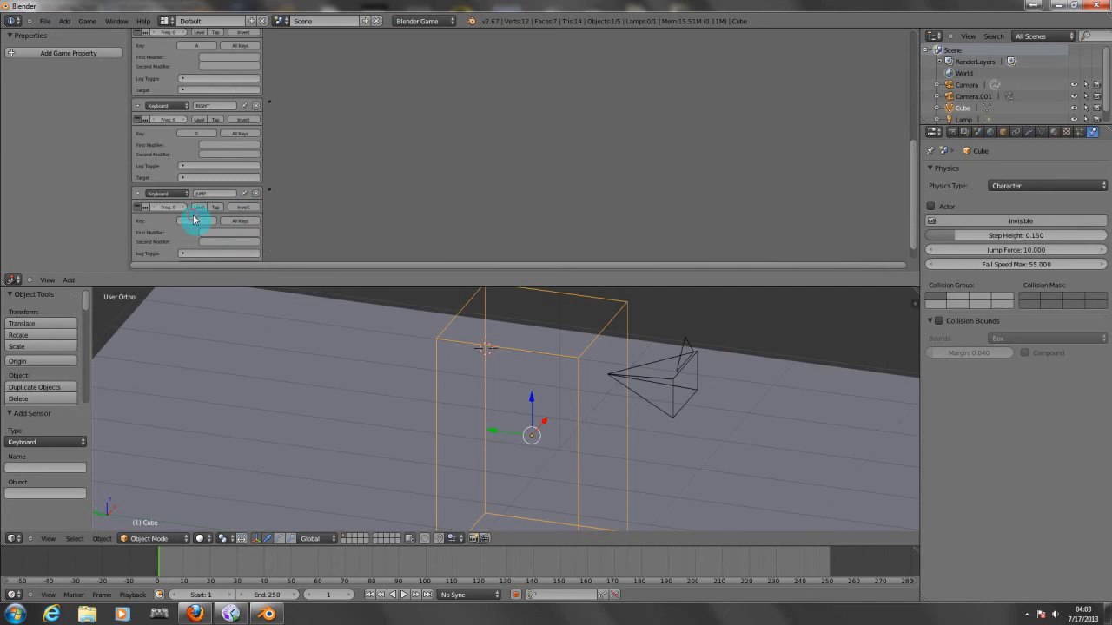
left_click(137, 193)
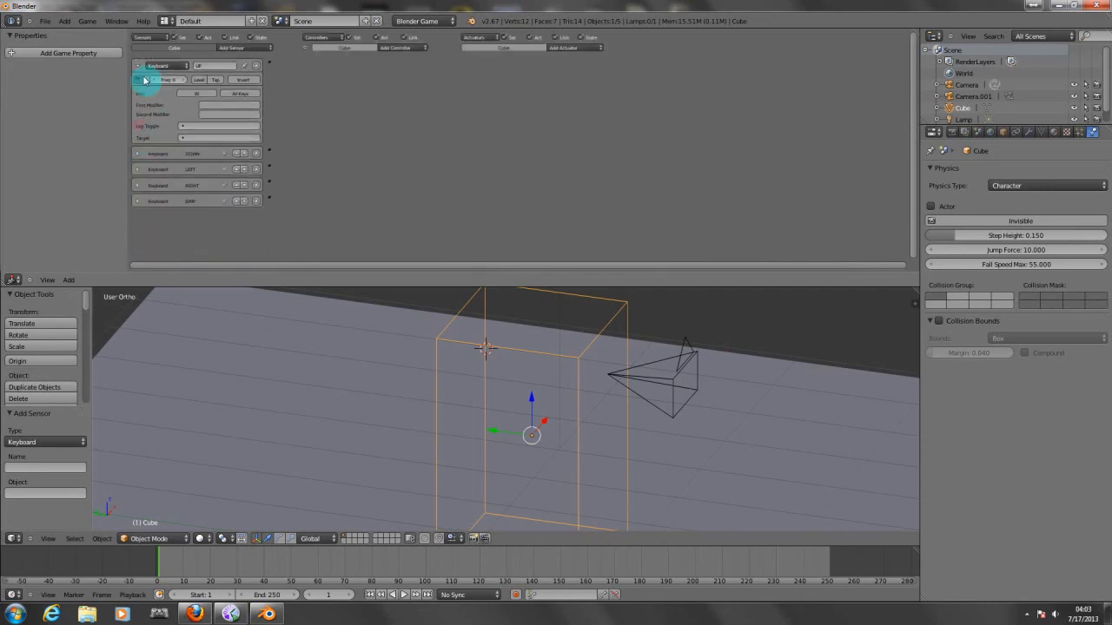
Collapse the sensor panels and add a Motion actuator, editing its Simple Motion settings.
left_click(137, 66)
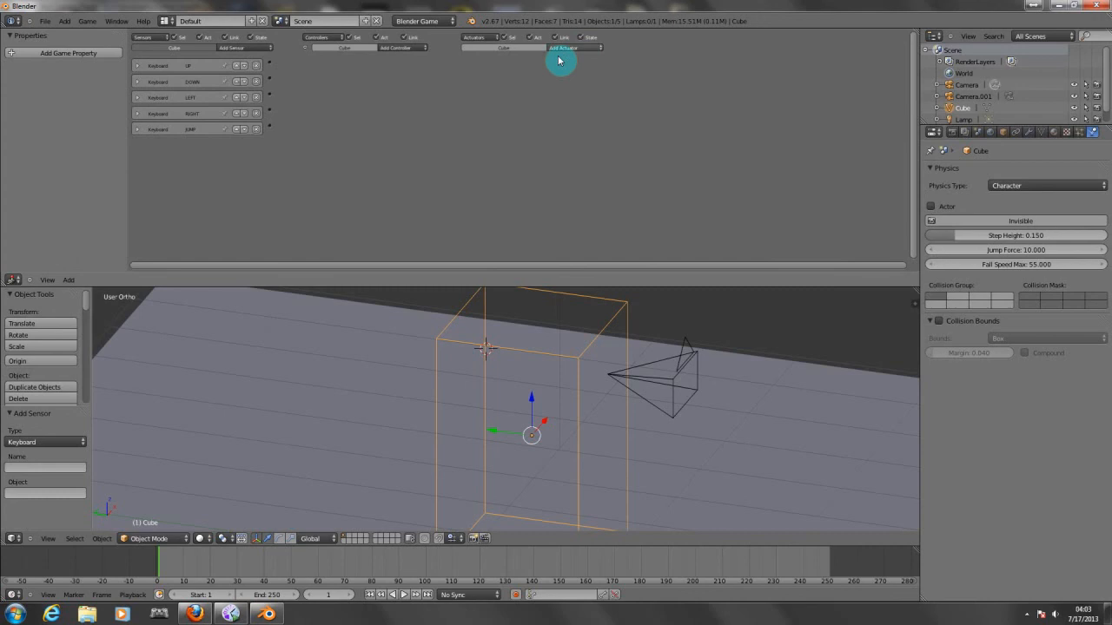
left_click(561, 49)
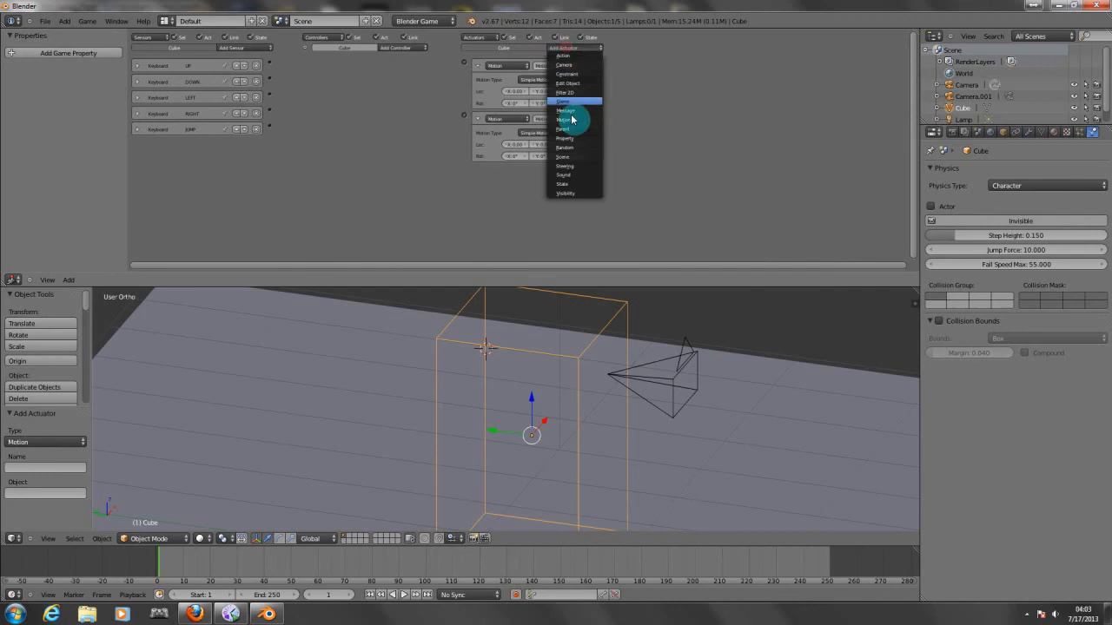
left_click(562, 111)
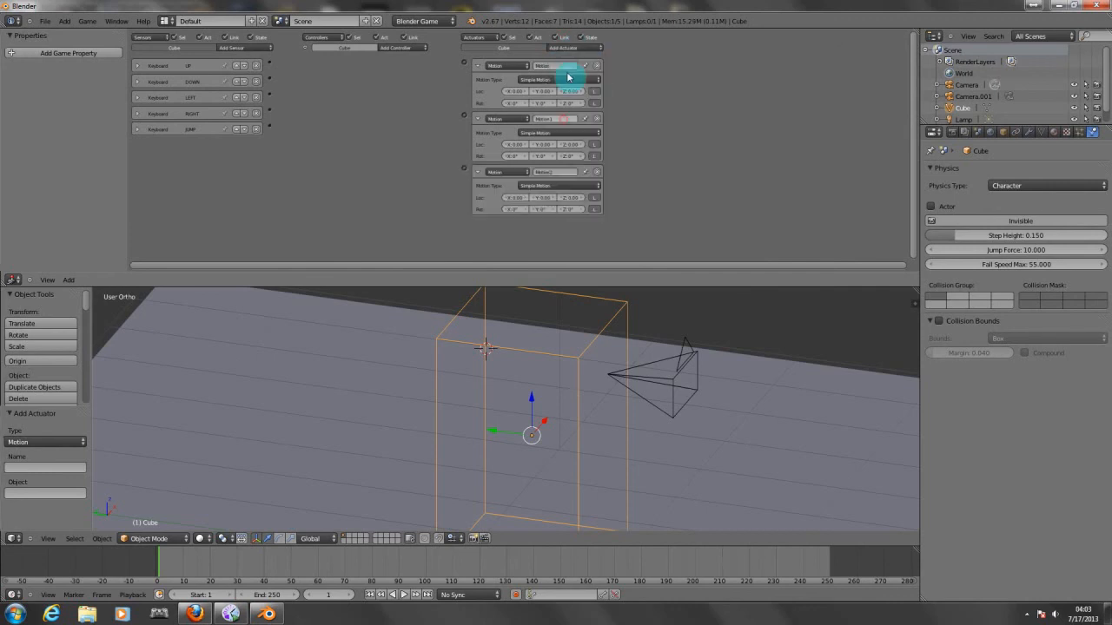
left_click(563, 49)
type("FORWARD")
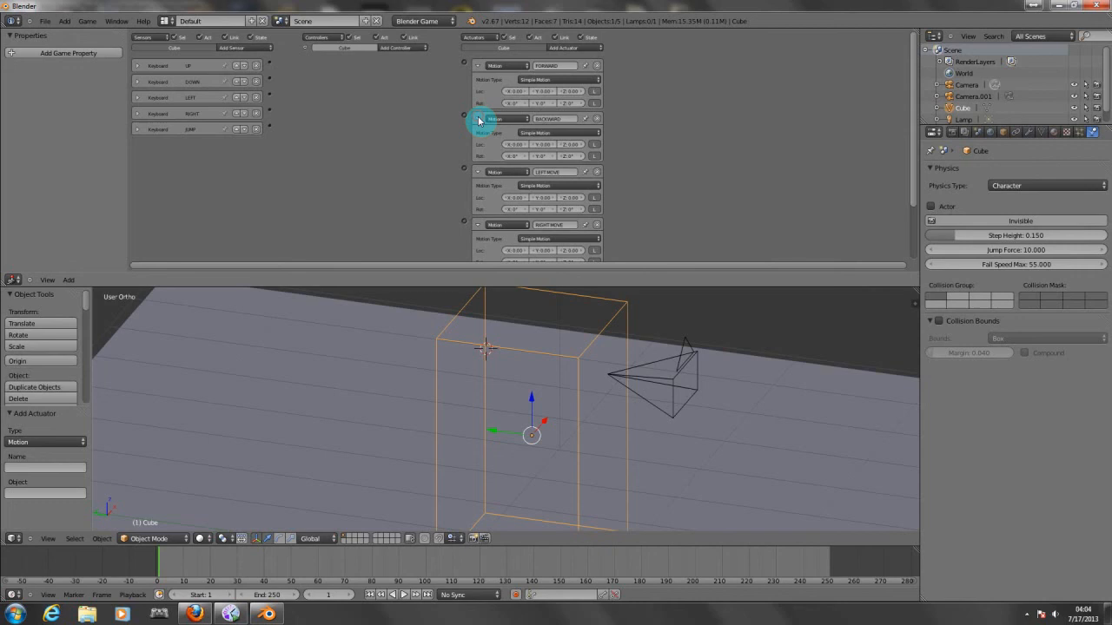
Collapse the motion actuator panels in the Logic Editor.
left_click(479, 118)
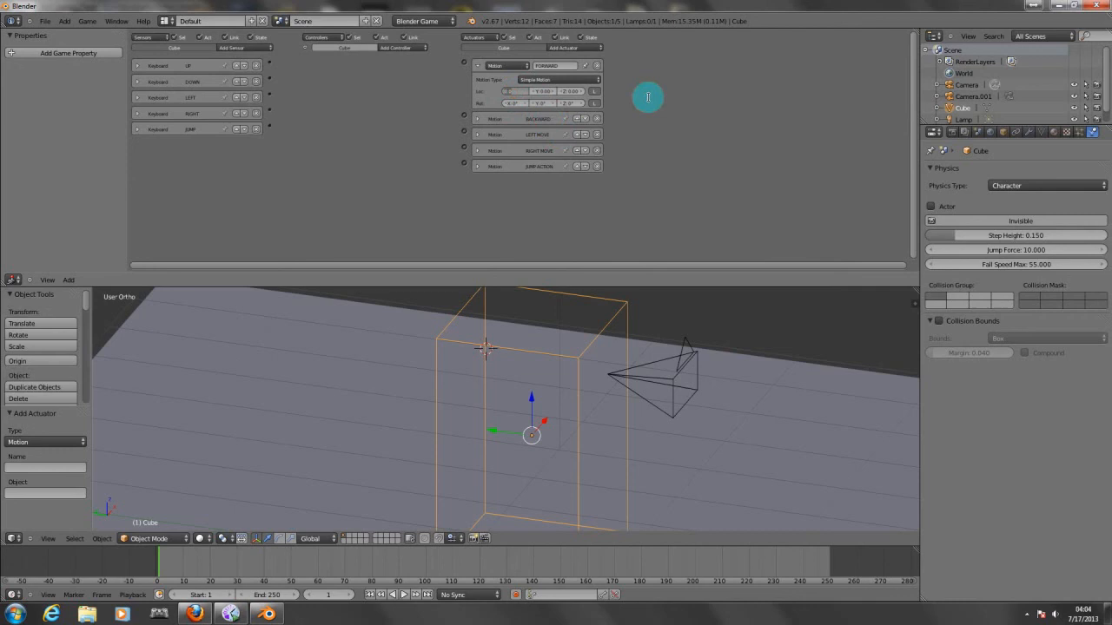
mouse_move(636, 102)
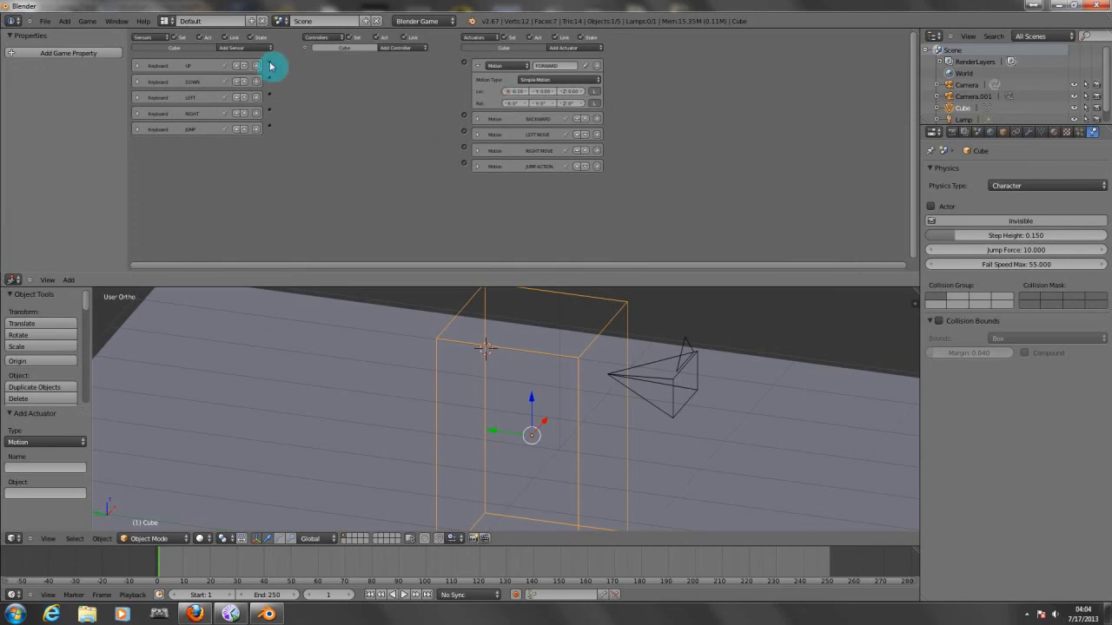
mouse_move(396, 89)
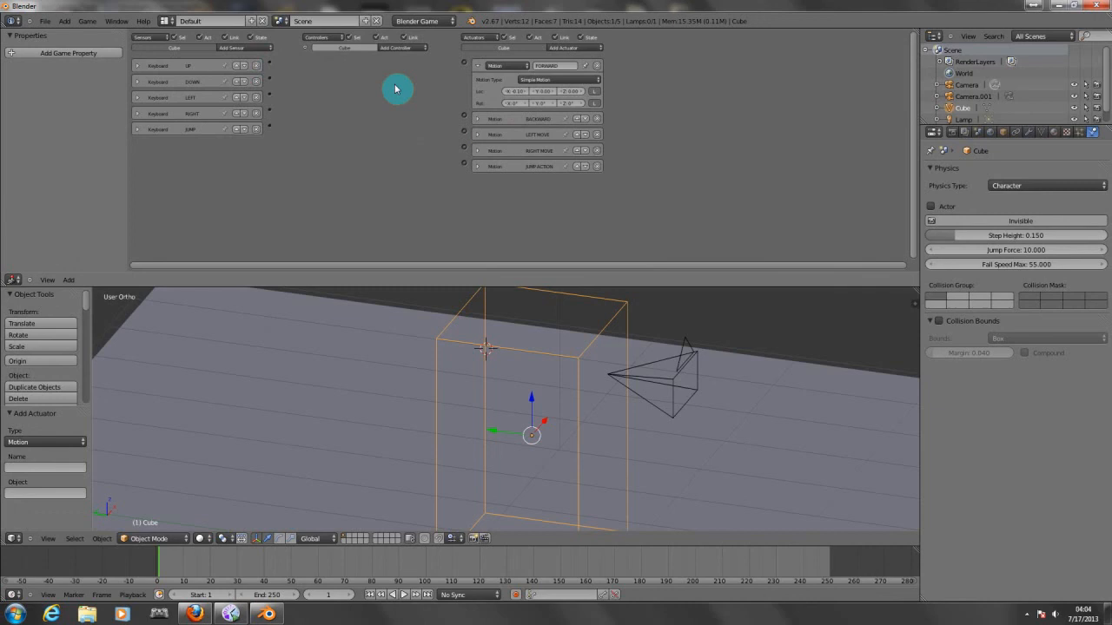
mouse_move(562, 118)
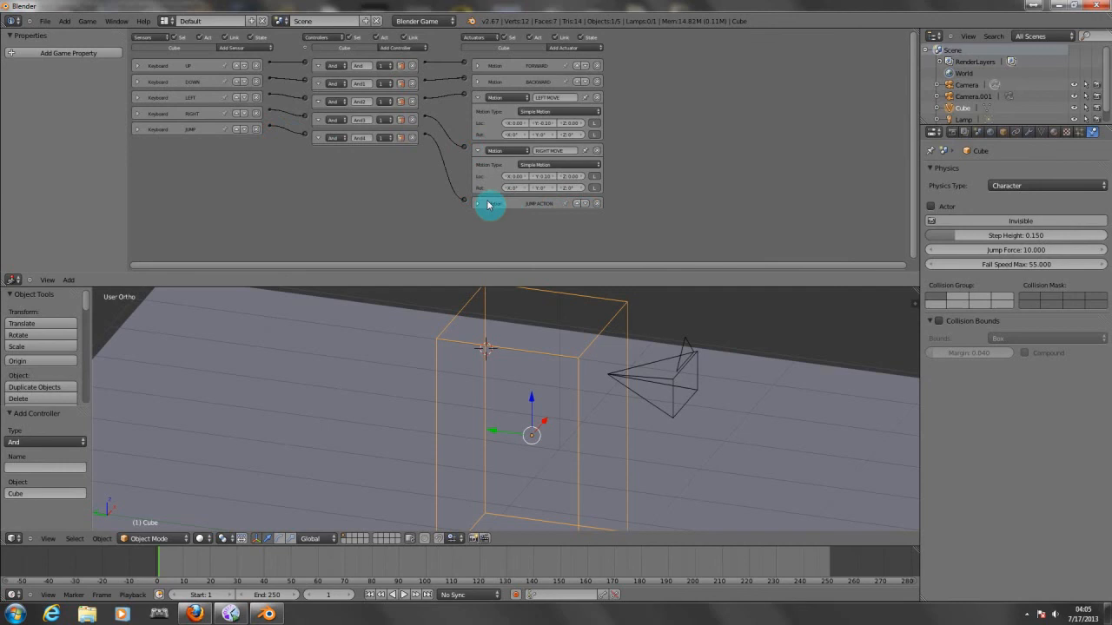
Fill in the last Motion actuator's Simple Motion values and bring up the Game menu.
left_click(490, 203)
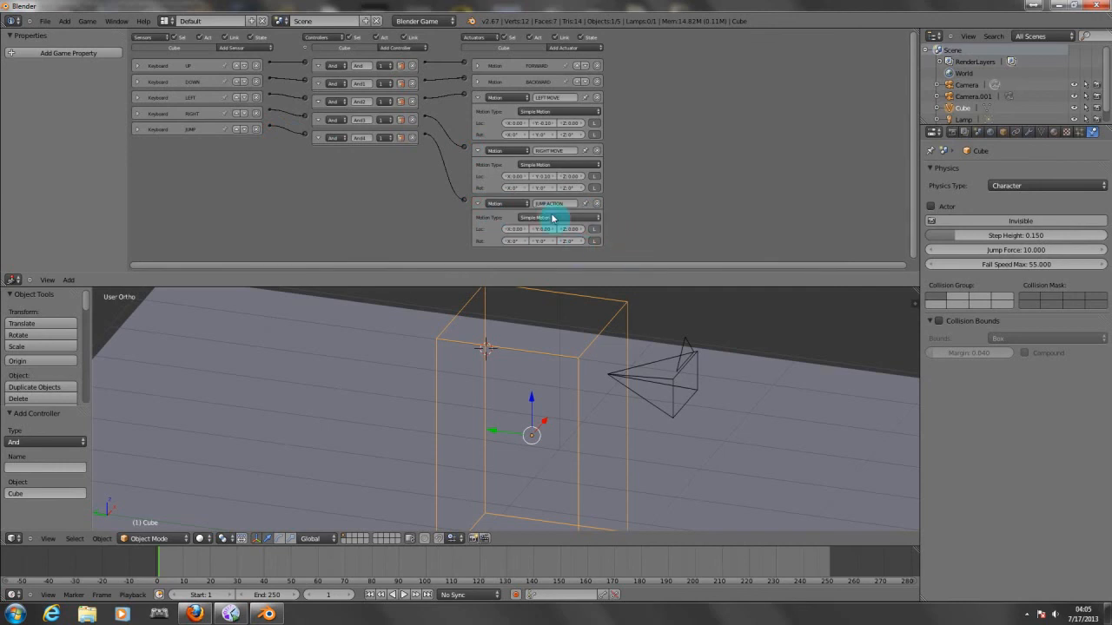
left_click(555, 217)
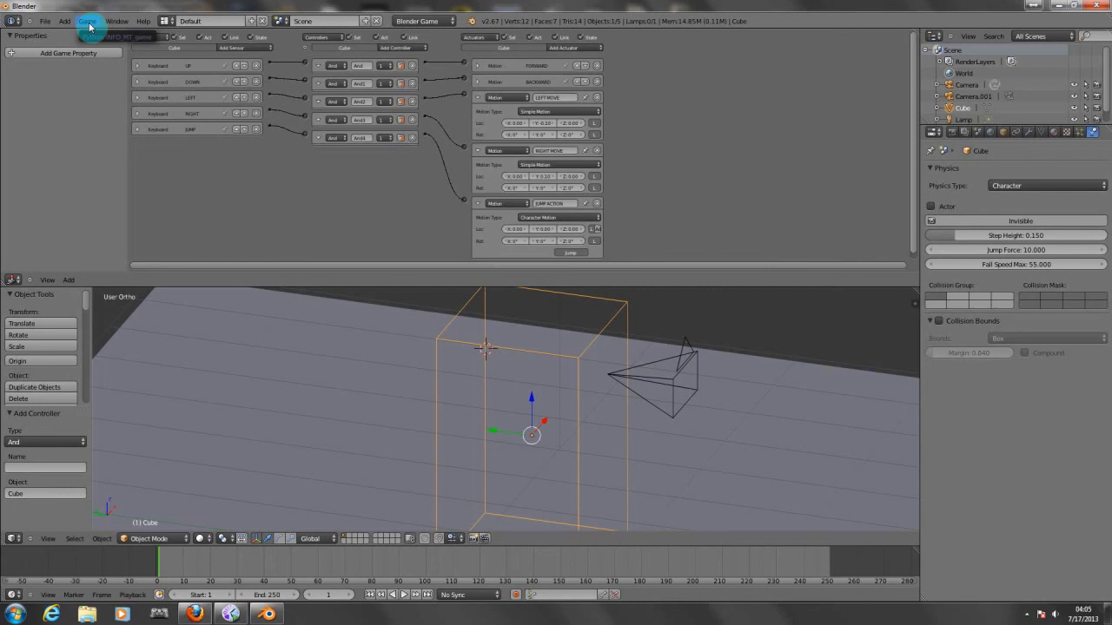
left_click(87, 20)
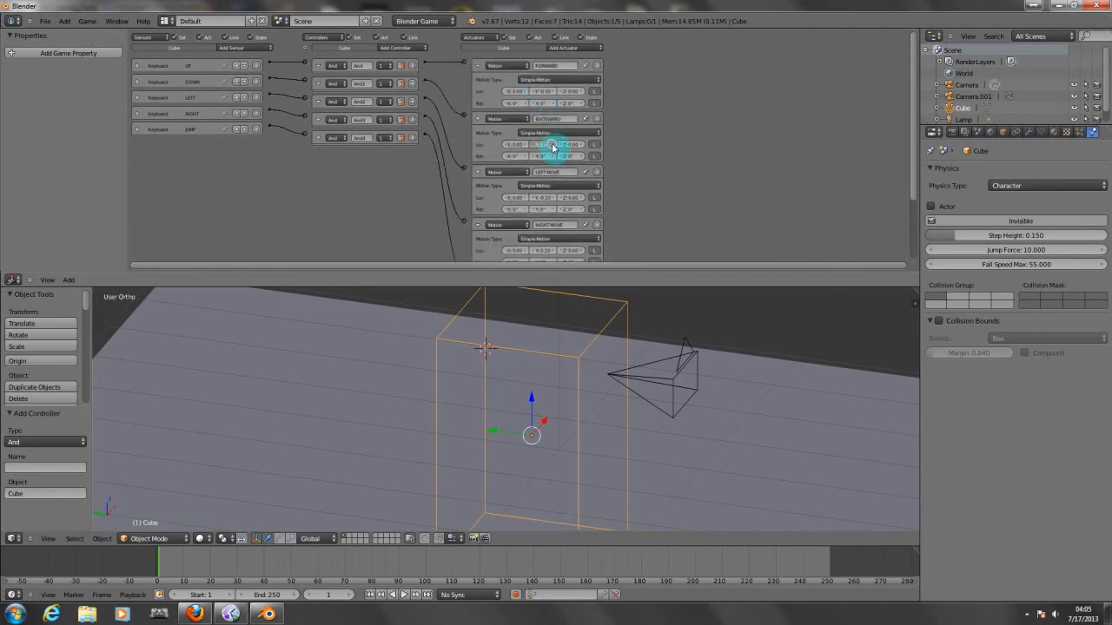
left_click(87, 21)
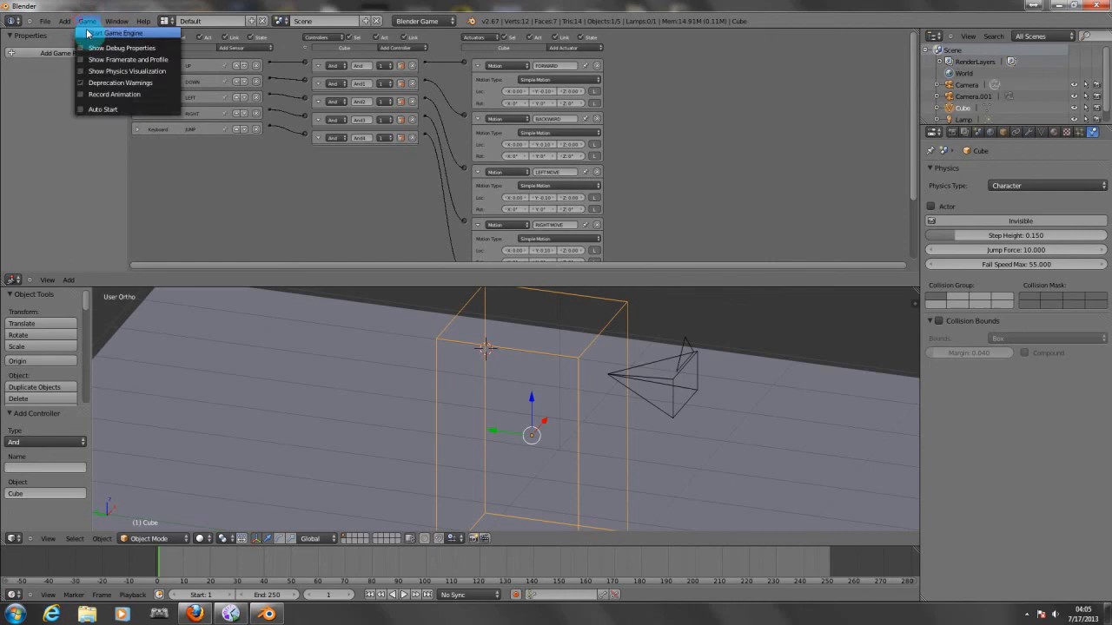
Start the game engine twice to test the cube's keyboard movement controls.
left_click(118, 31)
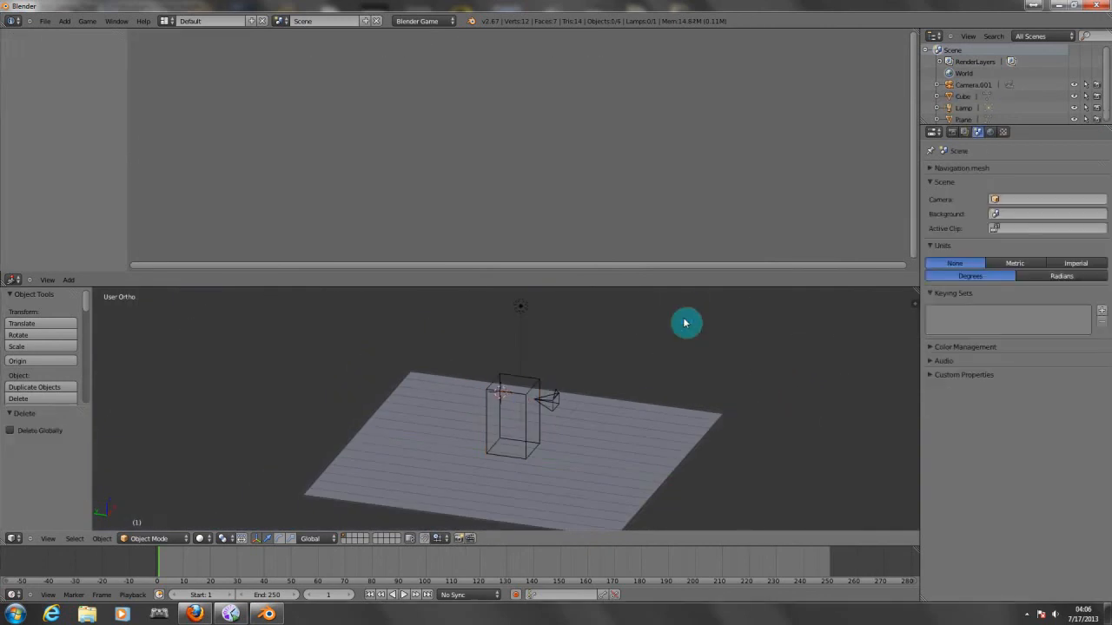
left_click(87, 21)
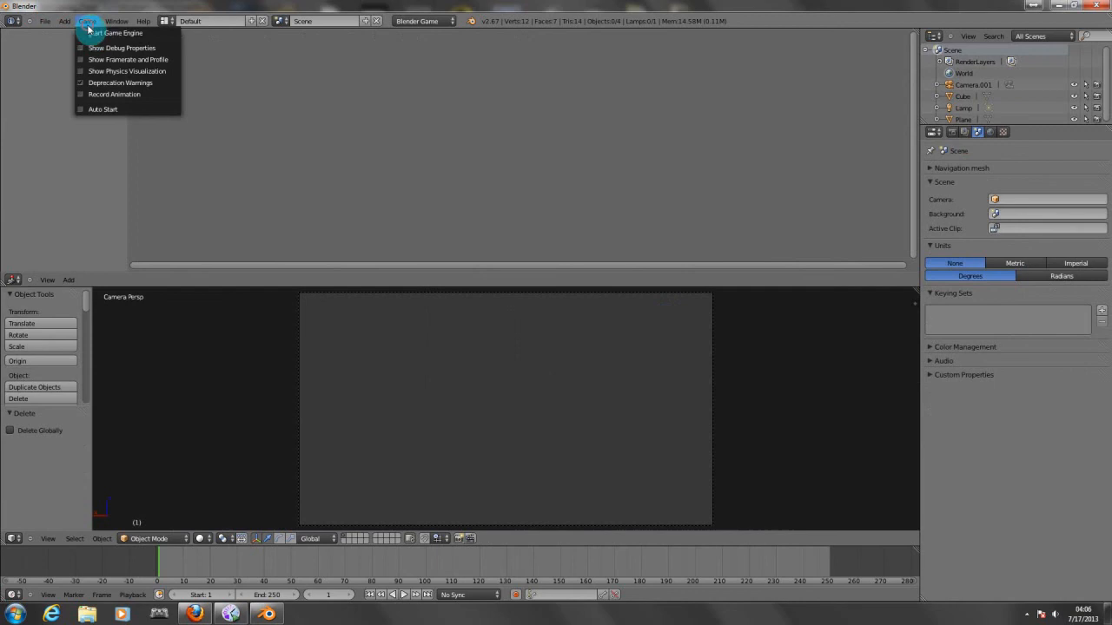
left_click(114, 32)
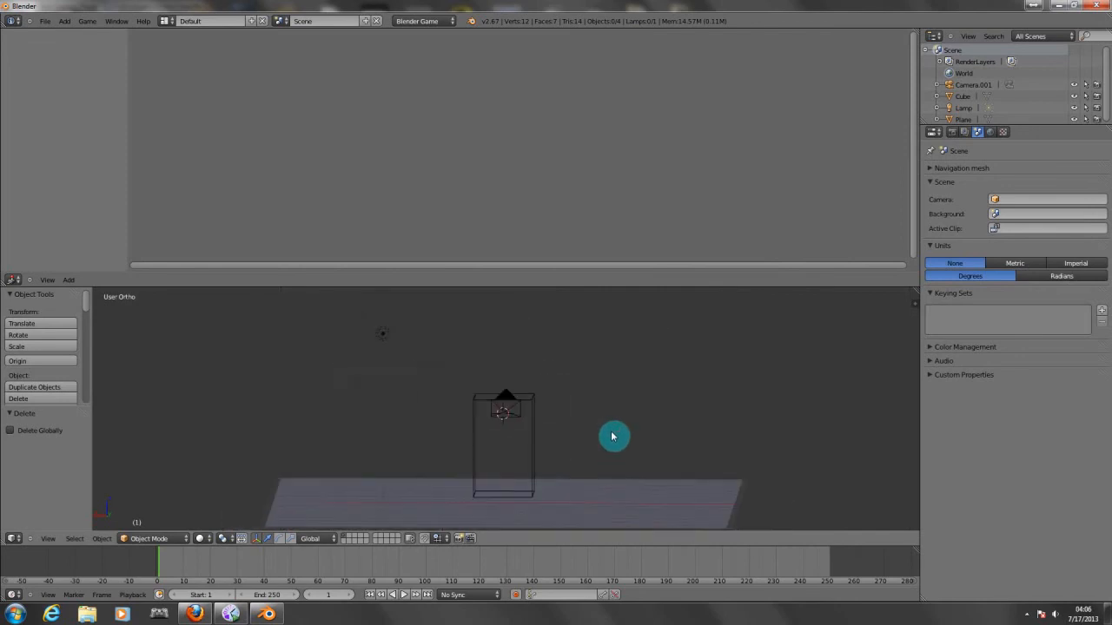
left_click(503, 443)
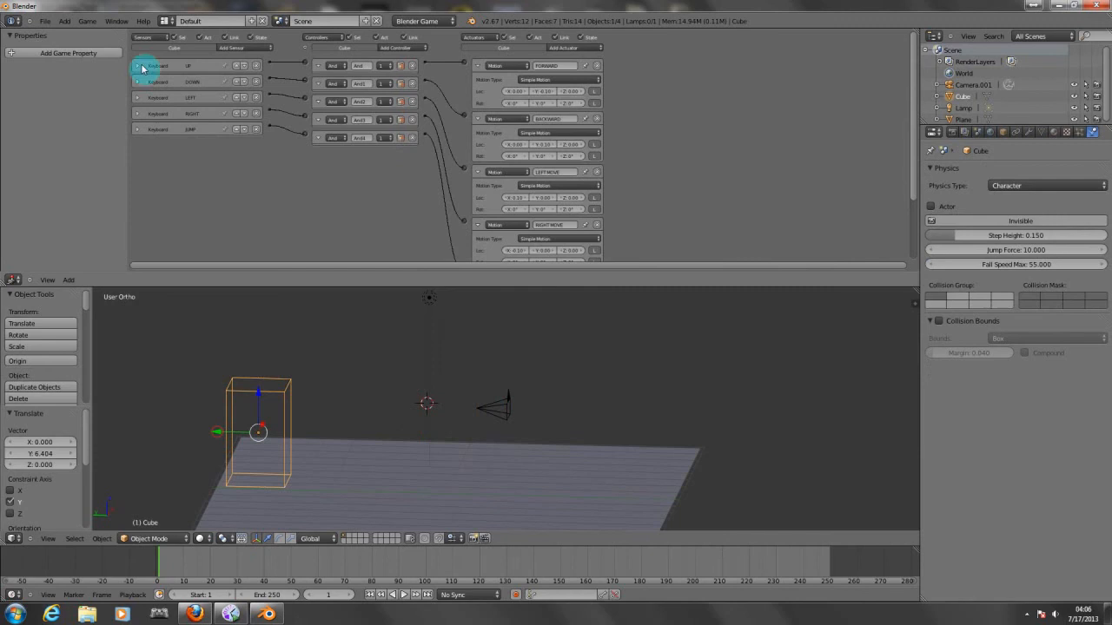
mouse_move(462, 212)
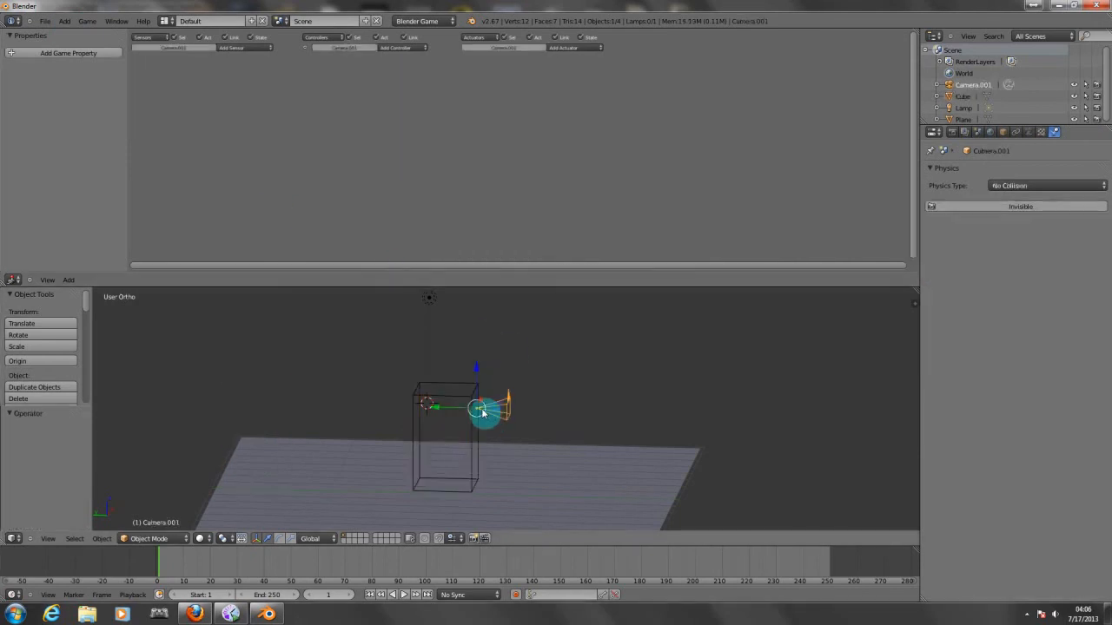
Parent the camera to the character cube with Ctrl+P > Object so it follows the cube.
left_click(443, 434)
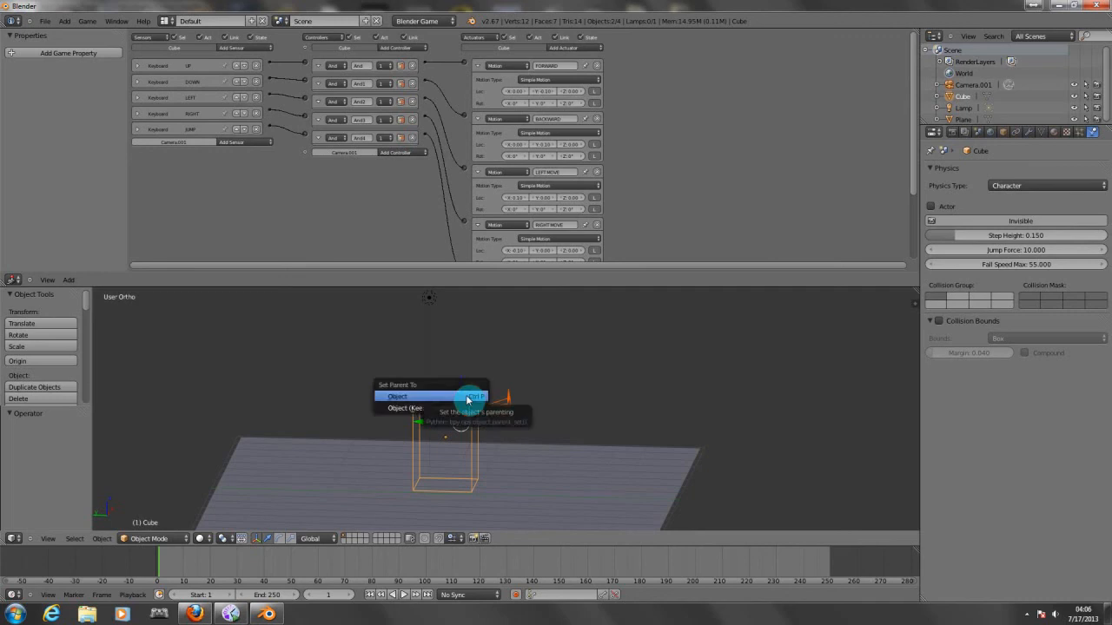
left_click(396, 396)
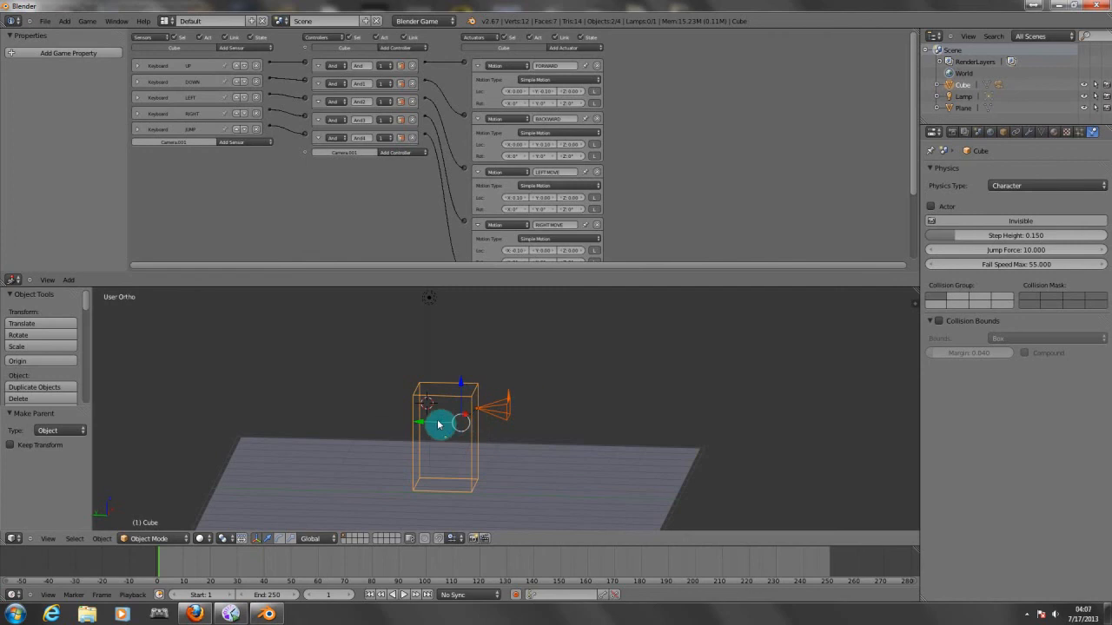
left_click_drag(438, 424, 268, 410)
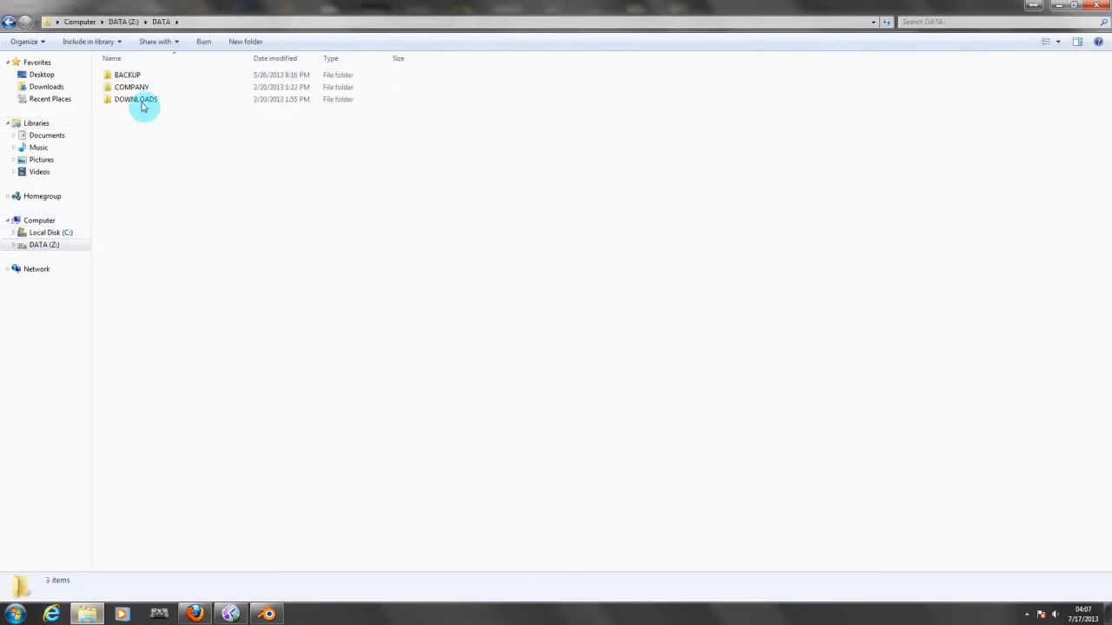
Browse through DOWNLOADS and PROGRAMMING into the Blender and Projects folder.
left_click(136, 99)
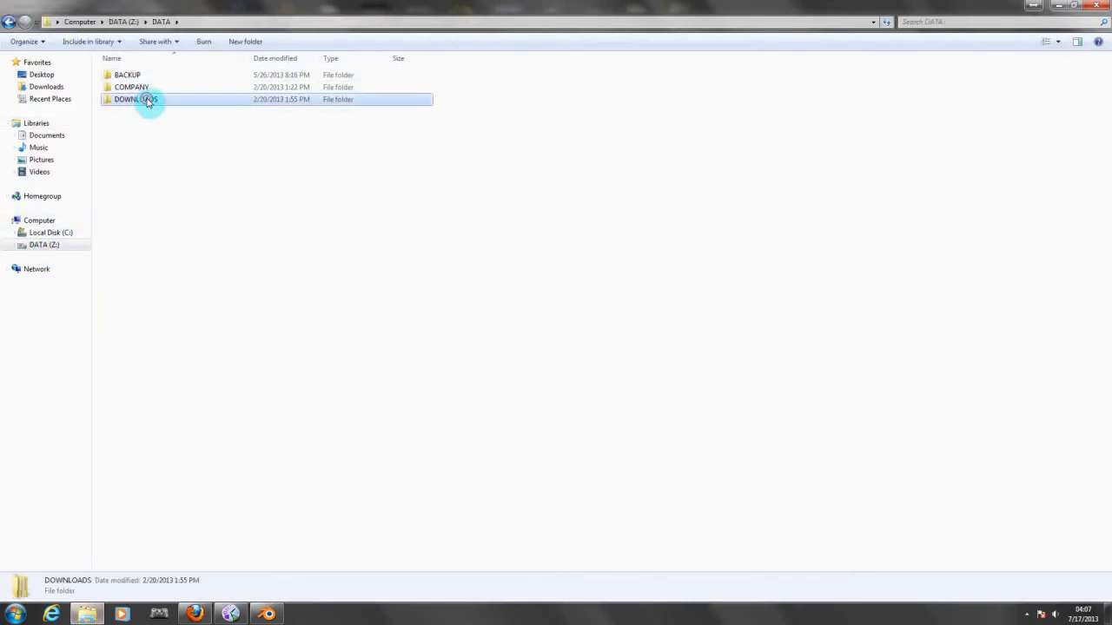
double_click(132, 99)
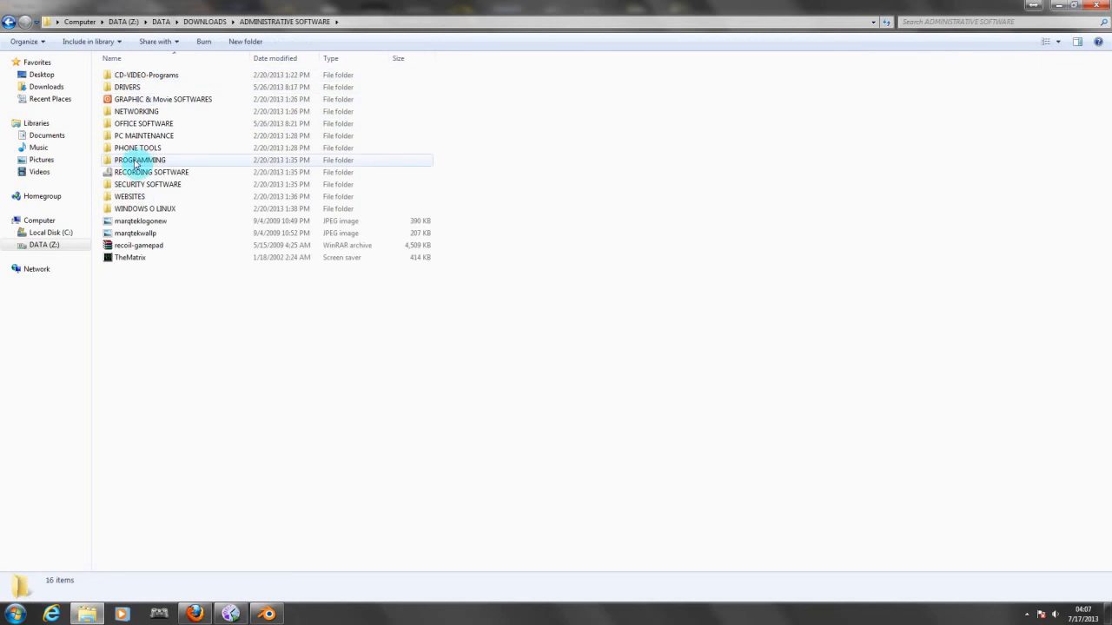
double_click(139, 160)
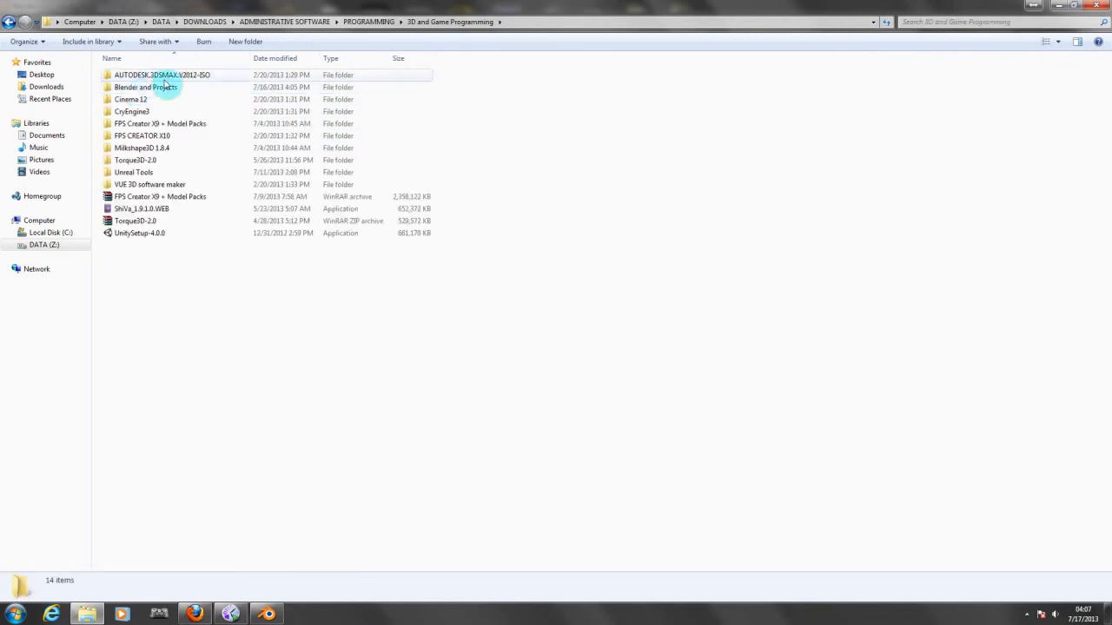
double_click(145, 87)
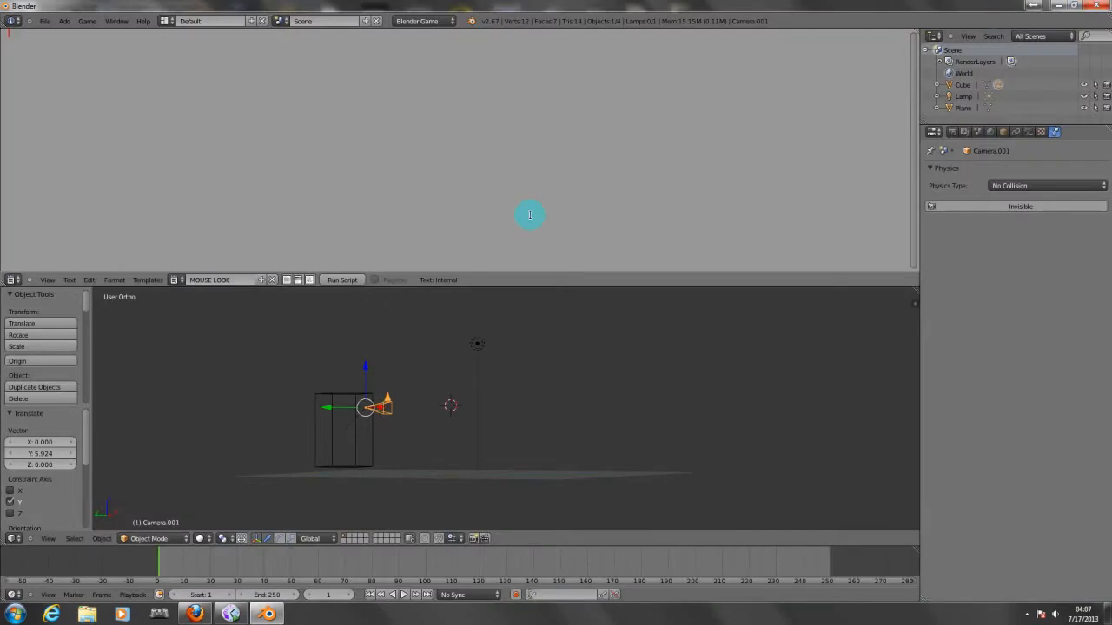
mouse_move(186, 83)
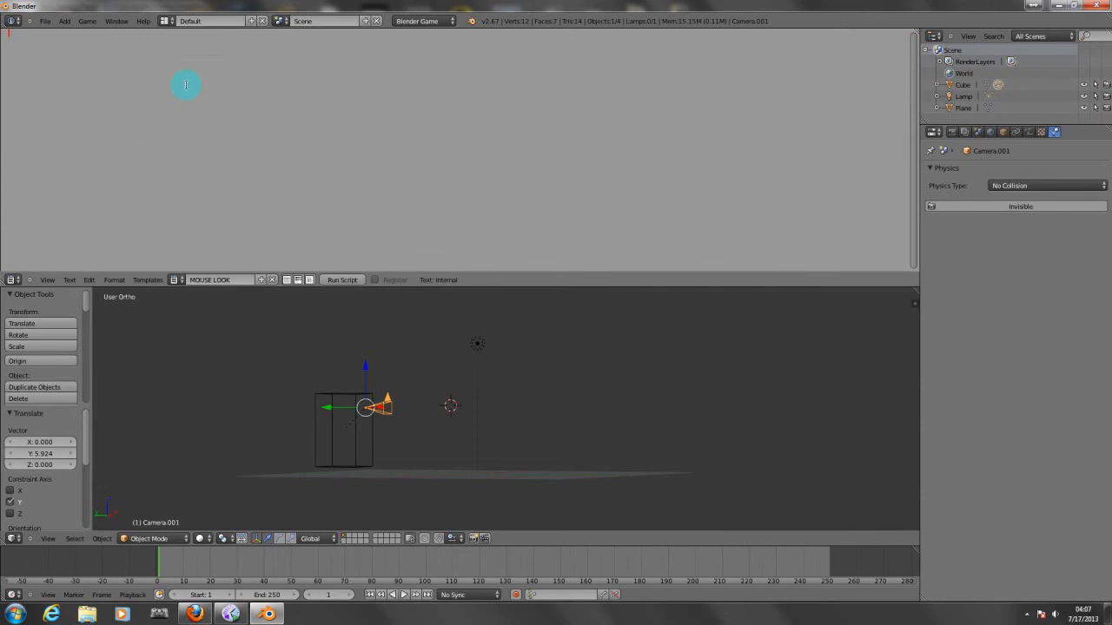
Paste the mouse-look Python script into the MOUSE LOOK text and return the area to the Logic Editor.
right_click(185, 83)
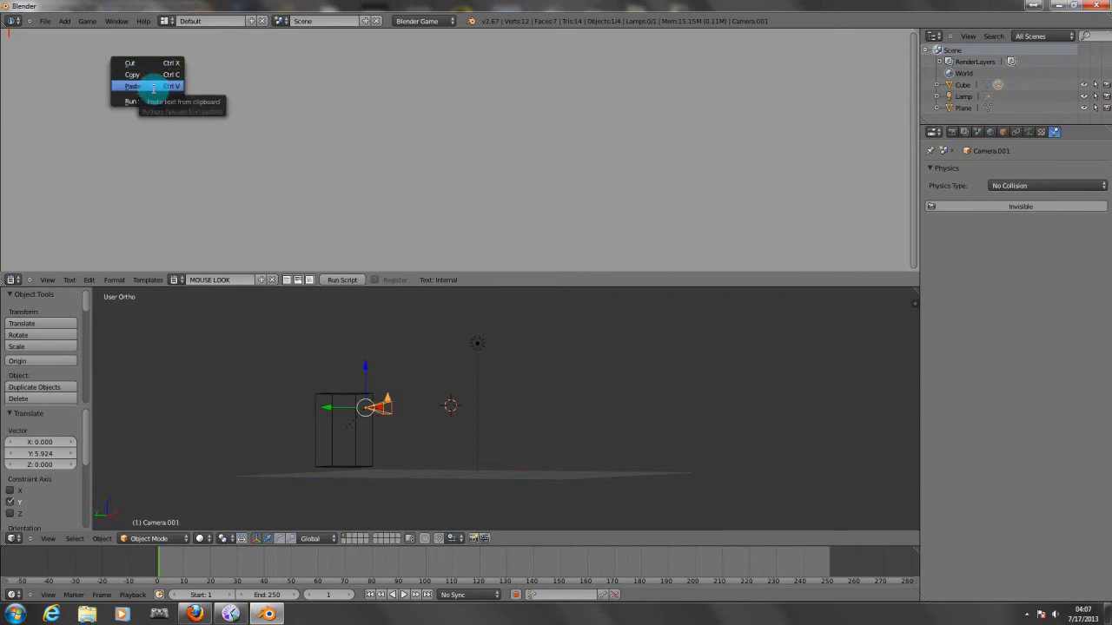
left_click(132, 87)
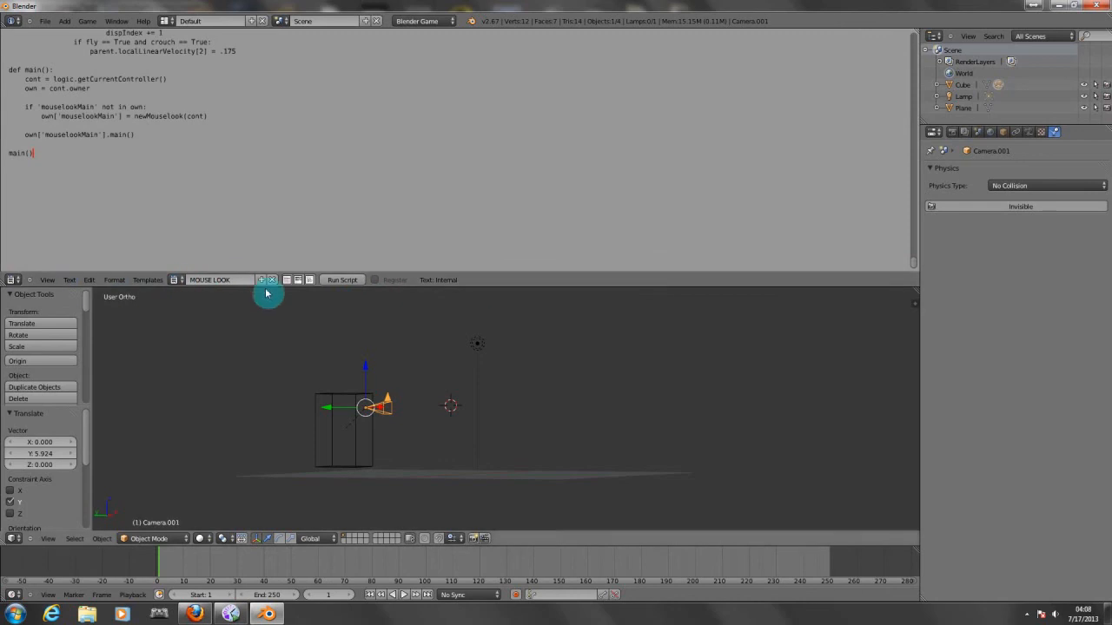
left_click(340, 280)
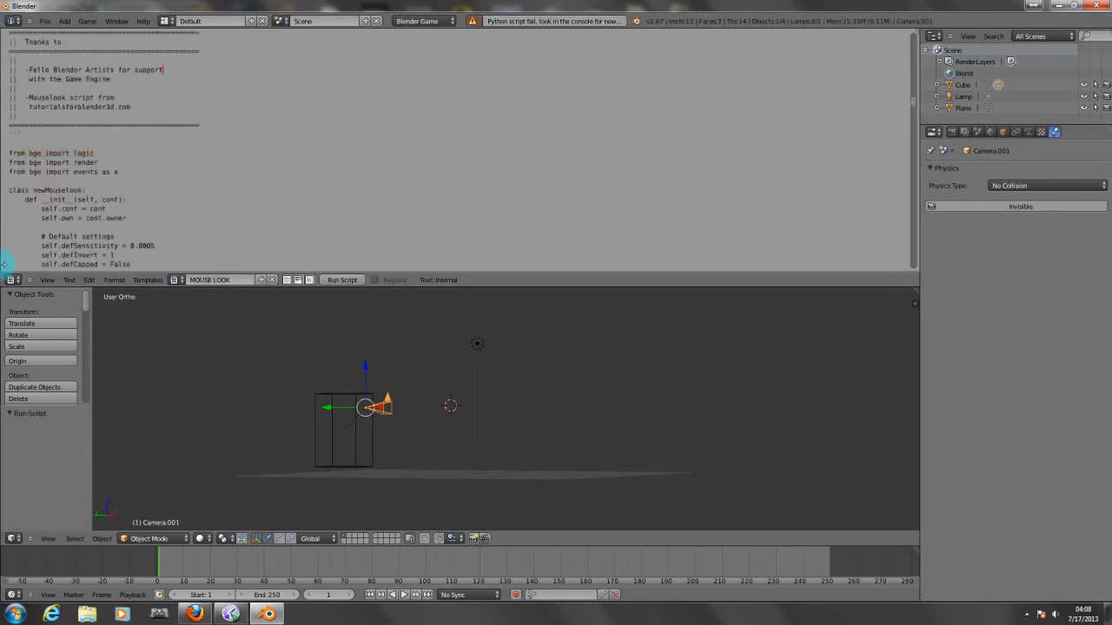
left_click(14, 280)
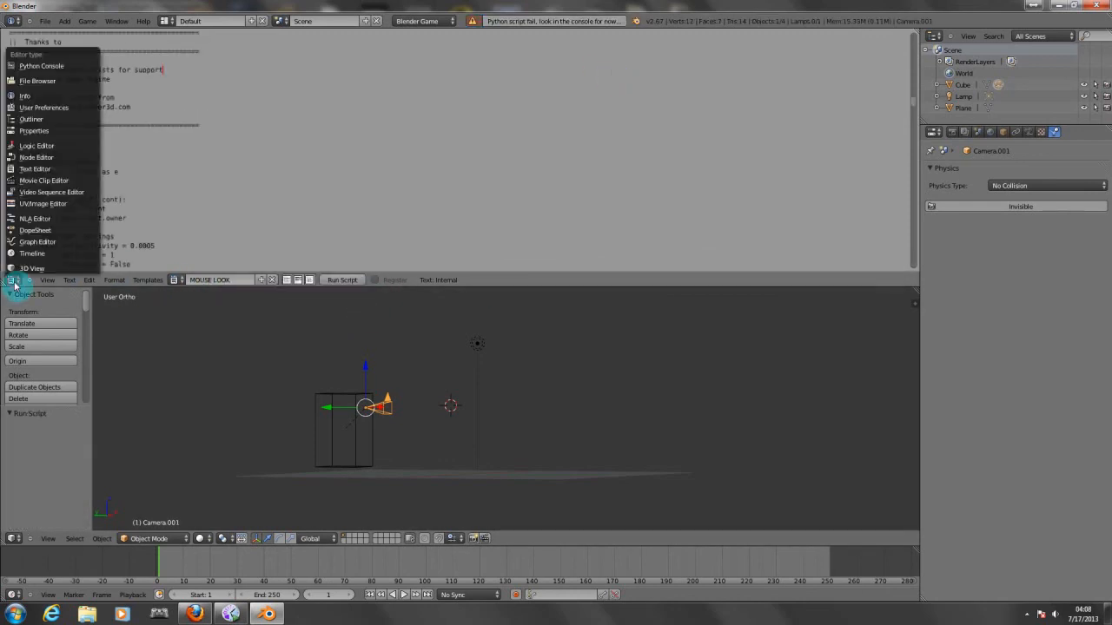
left_click(37, 145)
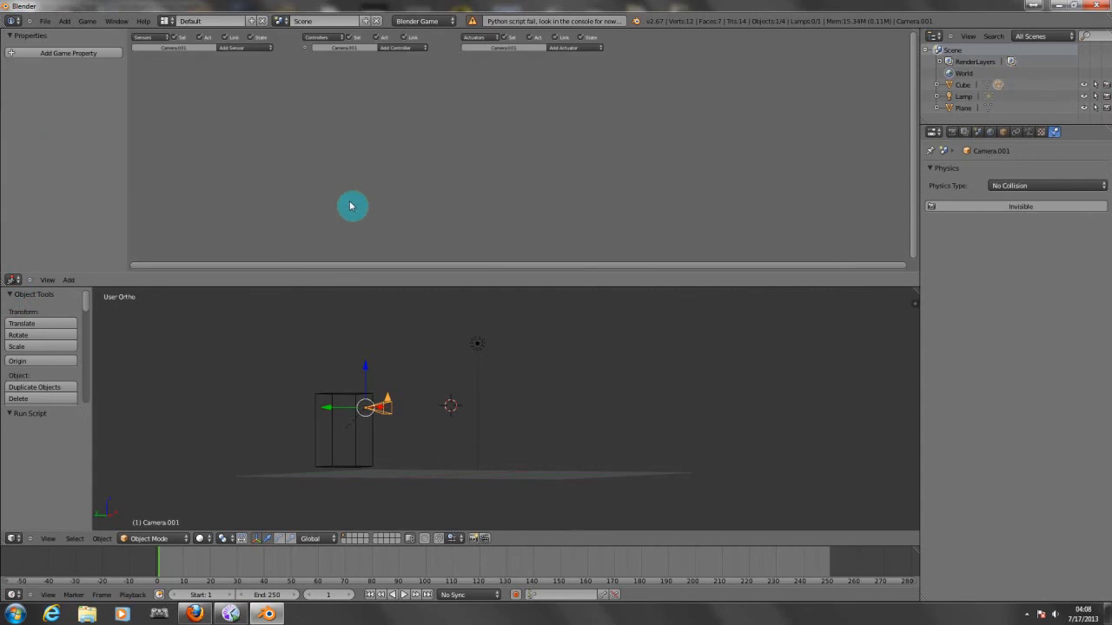
mouse_move(392, 108)
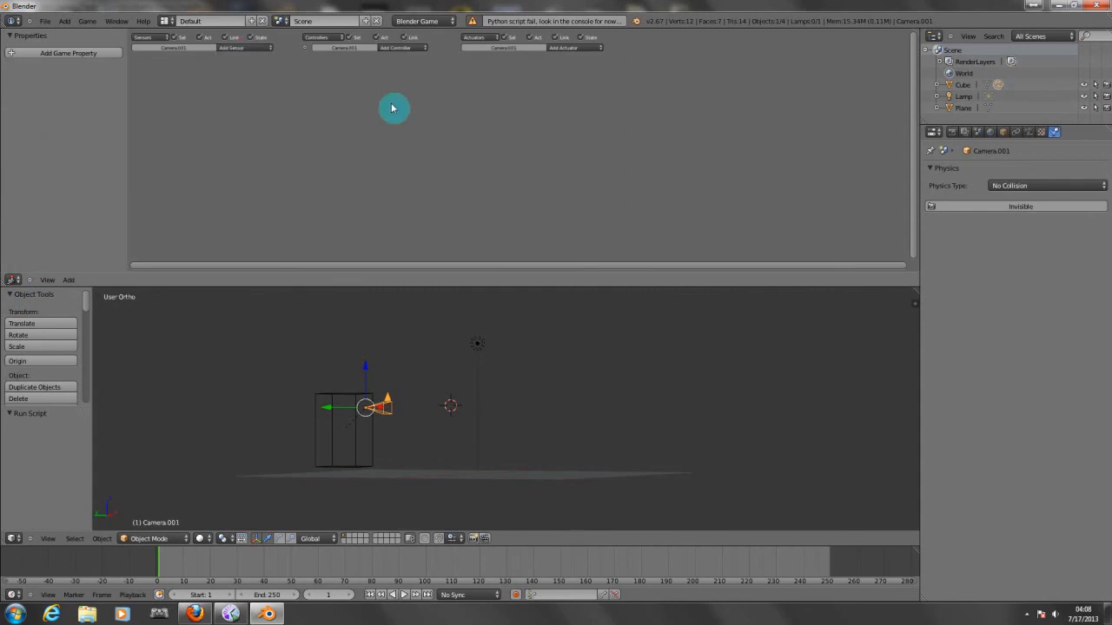
Add a Mouse Movement sensor and a Python controller running MOUSE LOOK on the camera, then start the game.
left_click(243, 47)
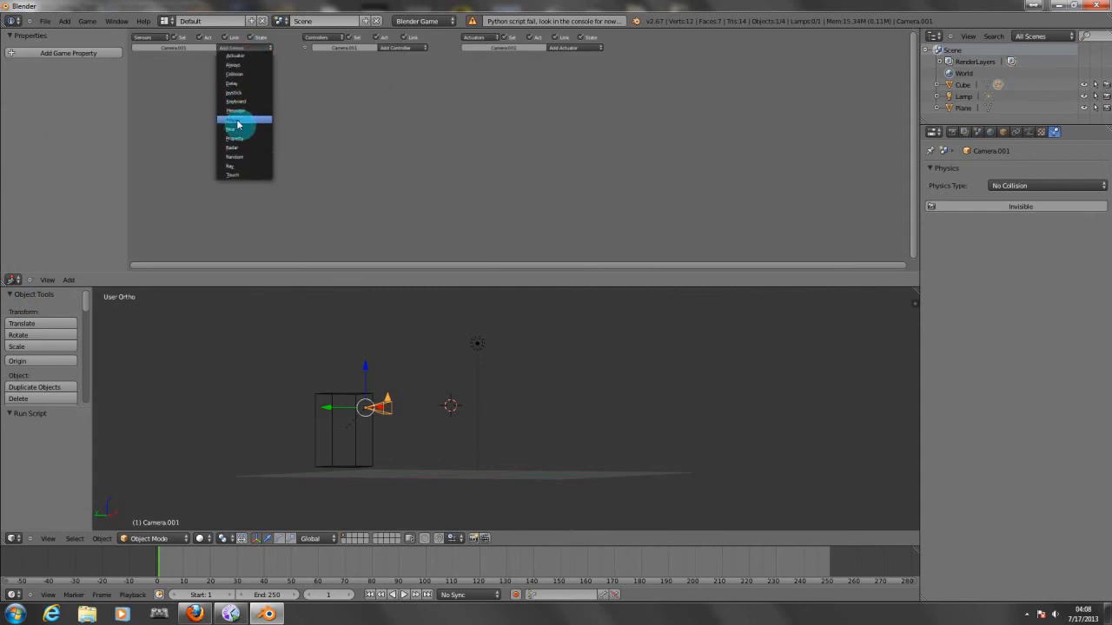
left_click(237, 120)
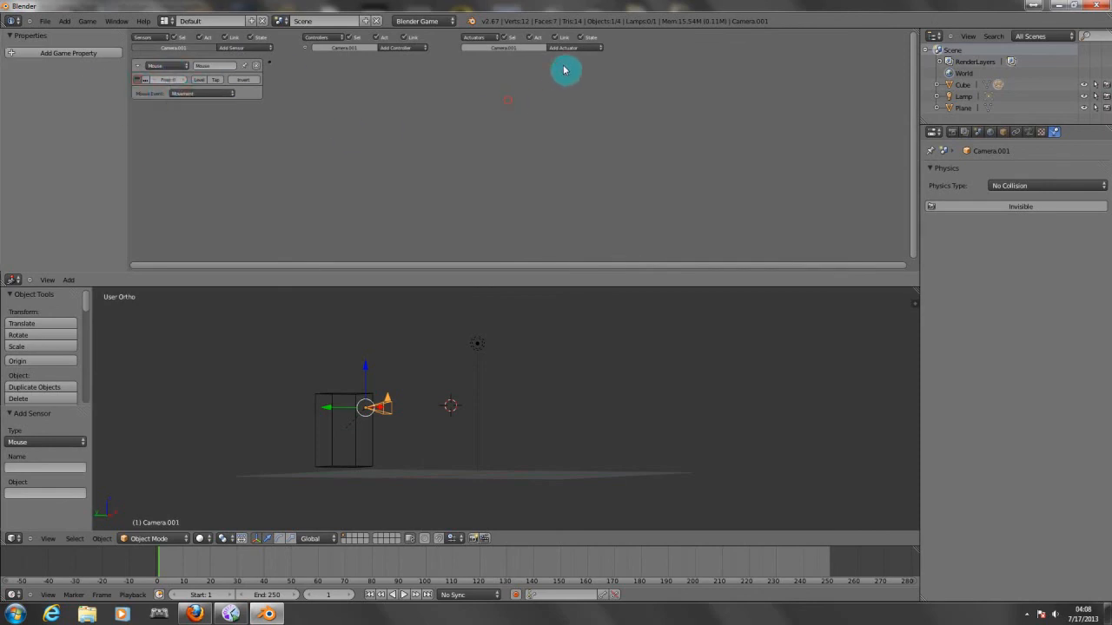
left_click(403, 47)
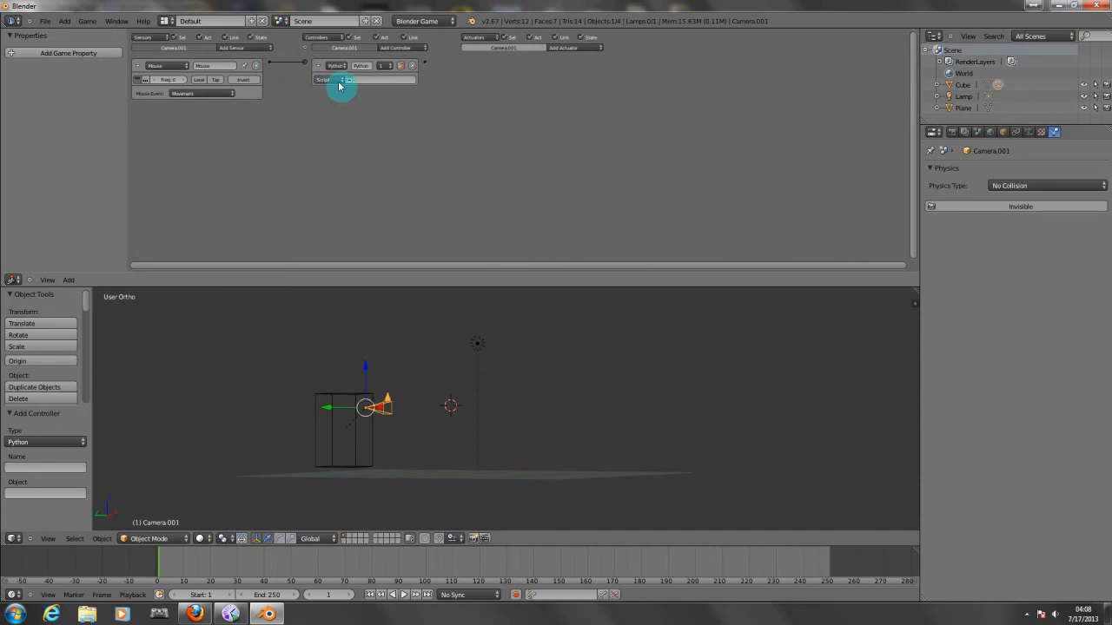
left_click(348, 80)
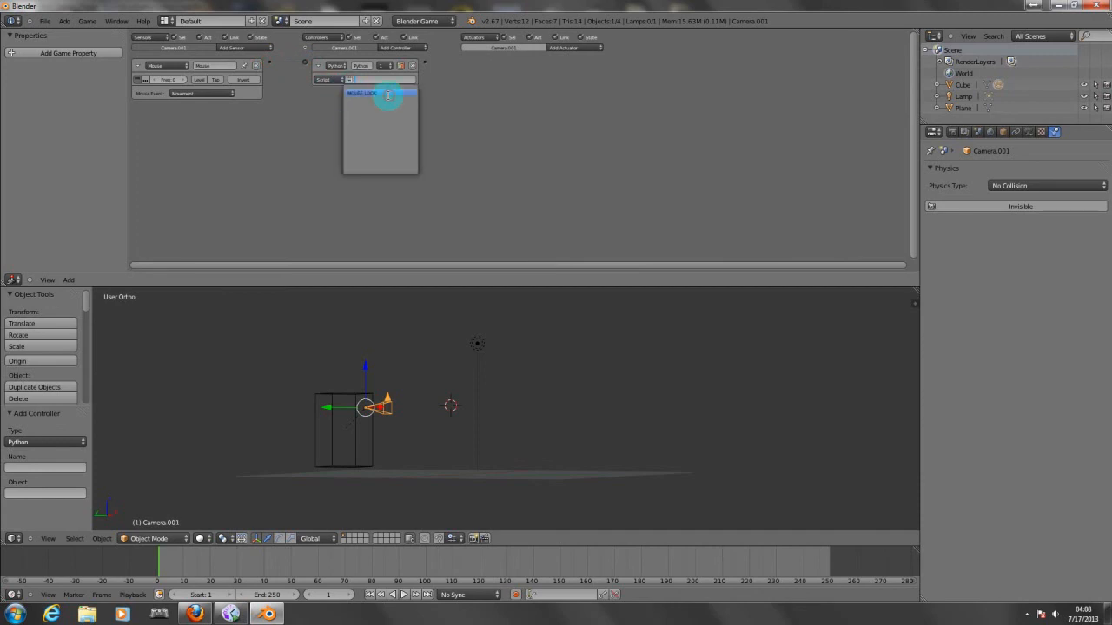
left_click(87, 21)
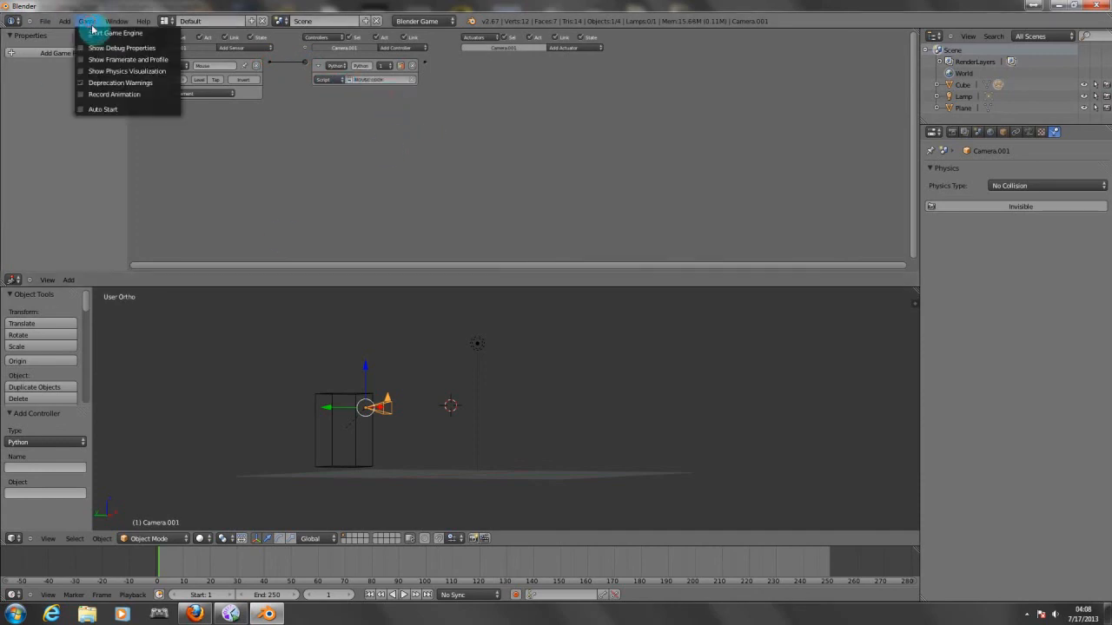
left_click(118, 32)
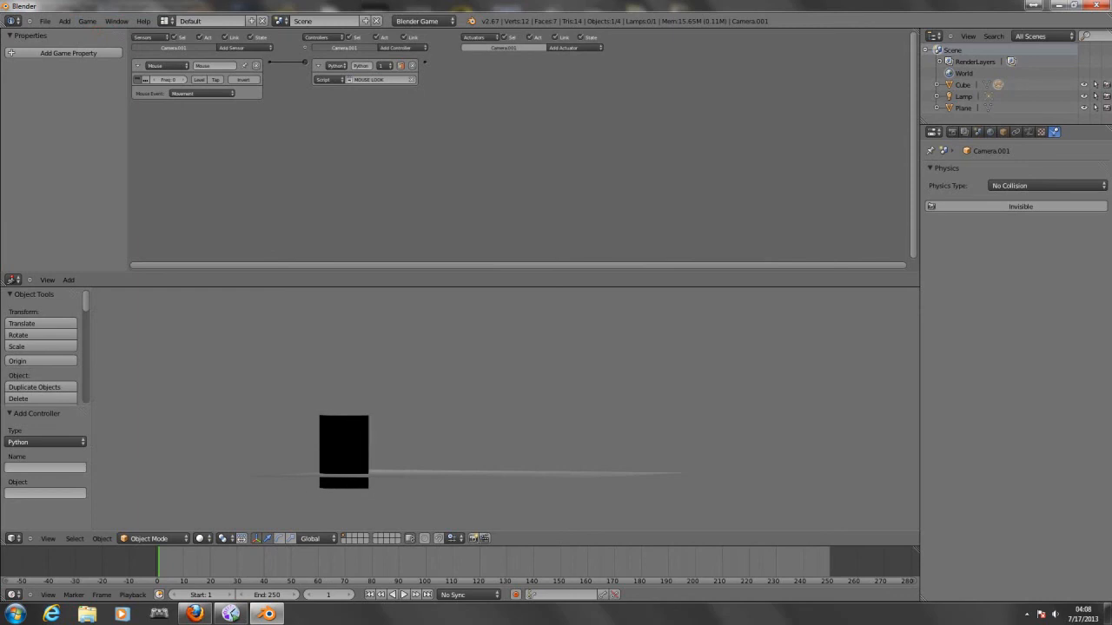